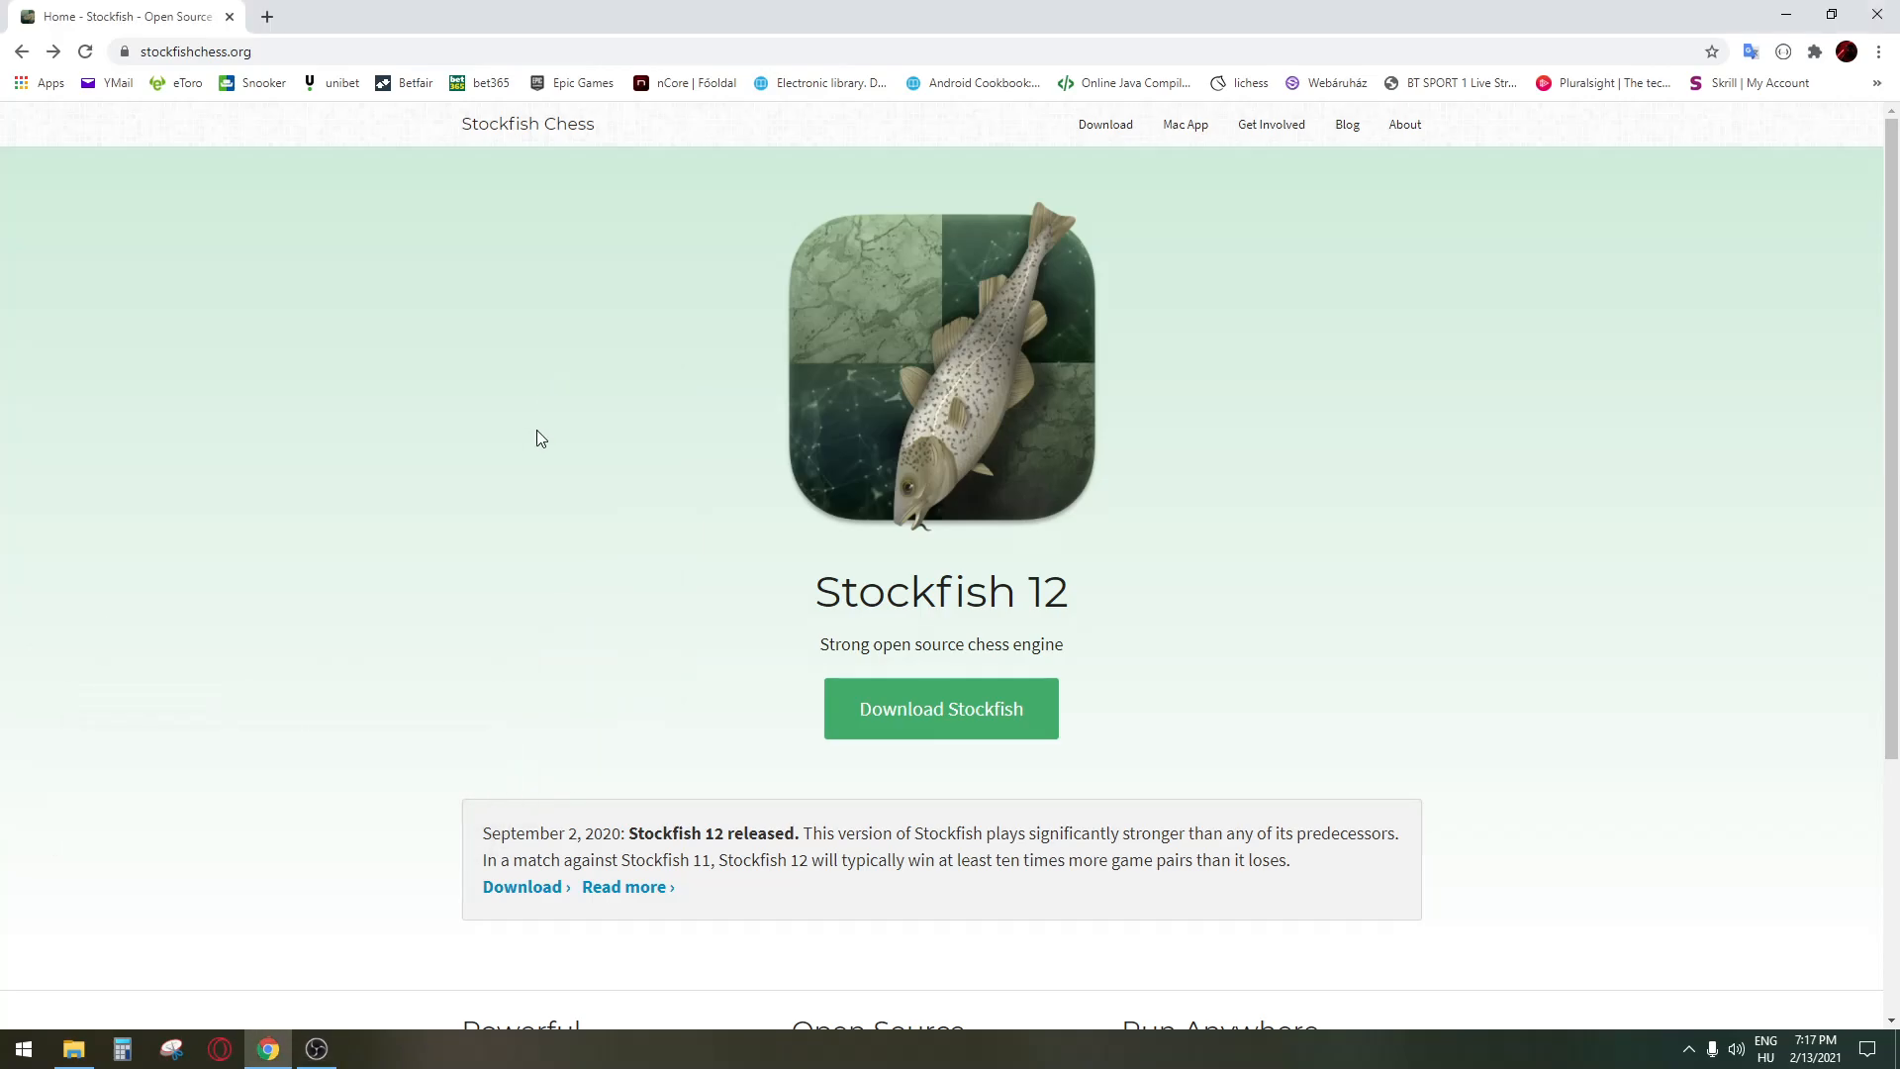
pyautogui.moveTo(495, 390)
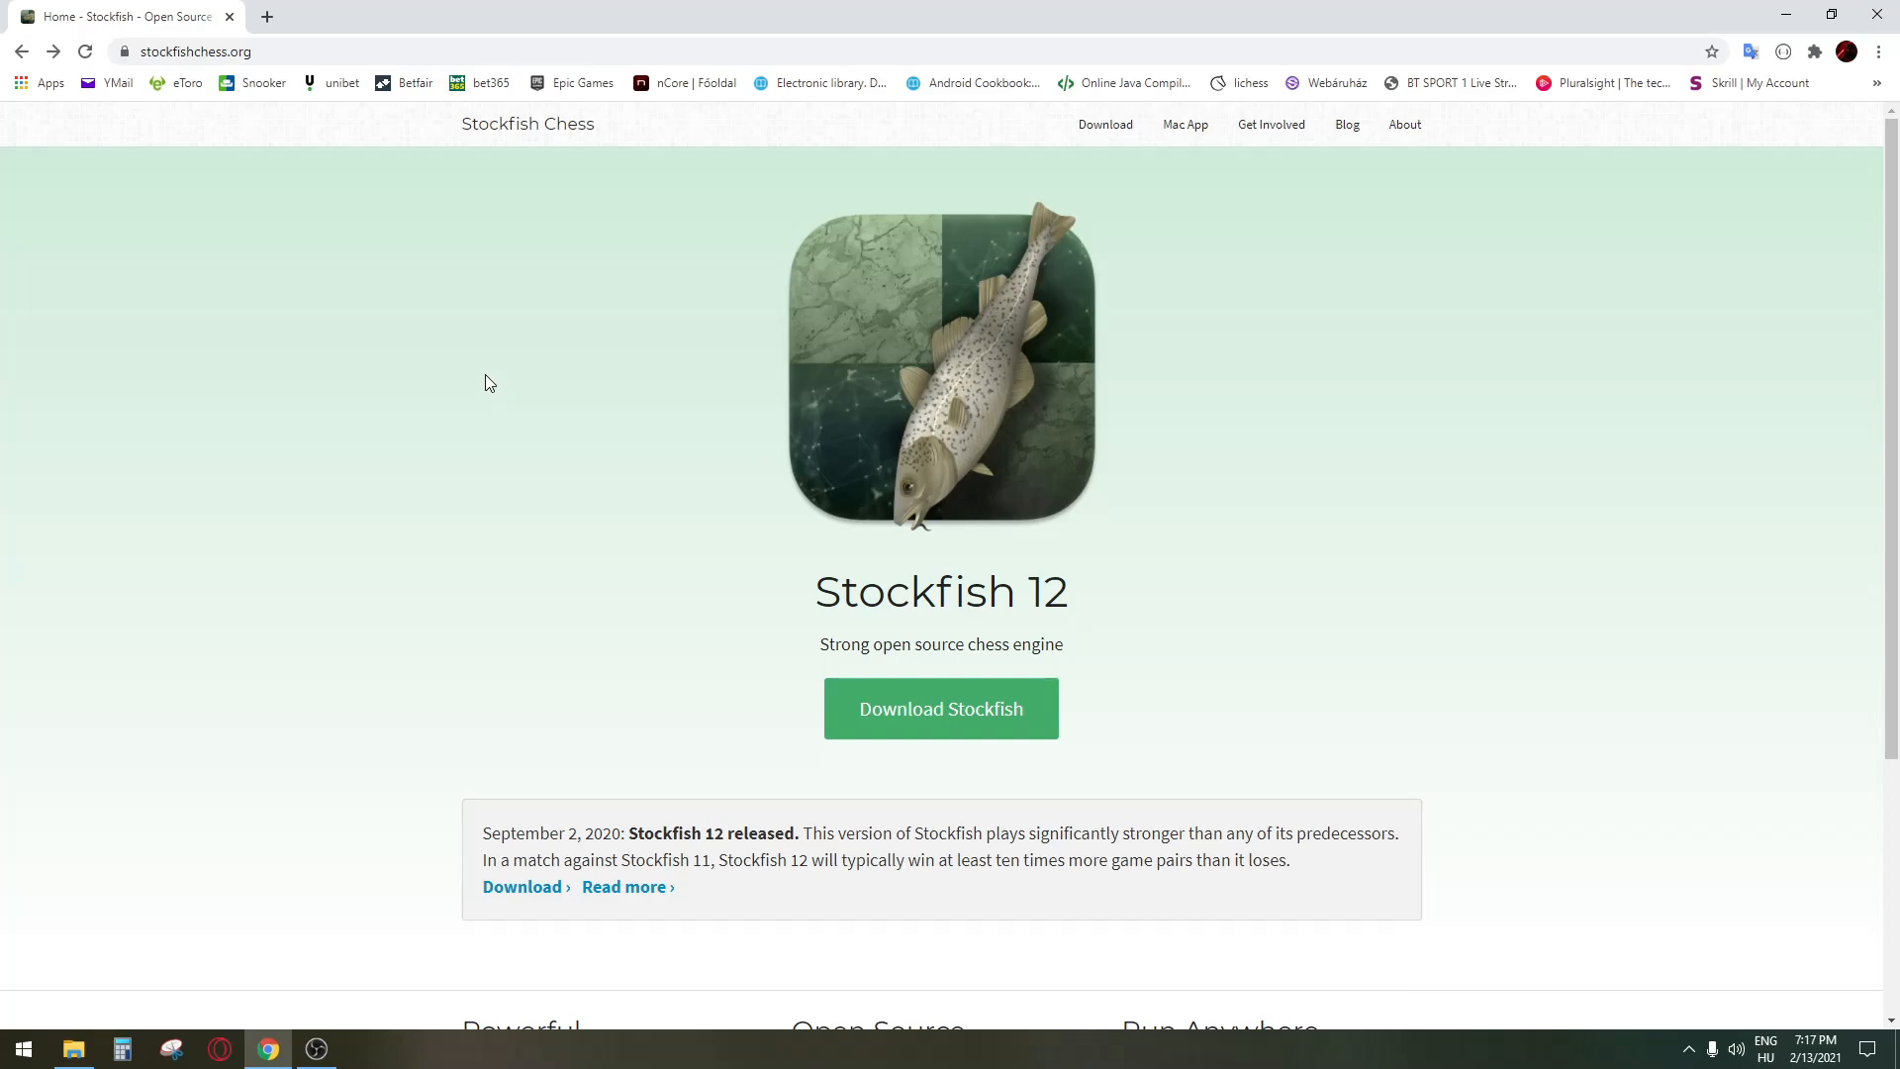
pyautogui.moveTo(287, 392)
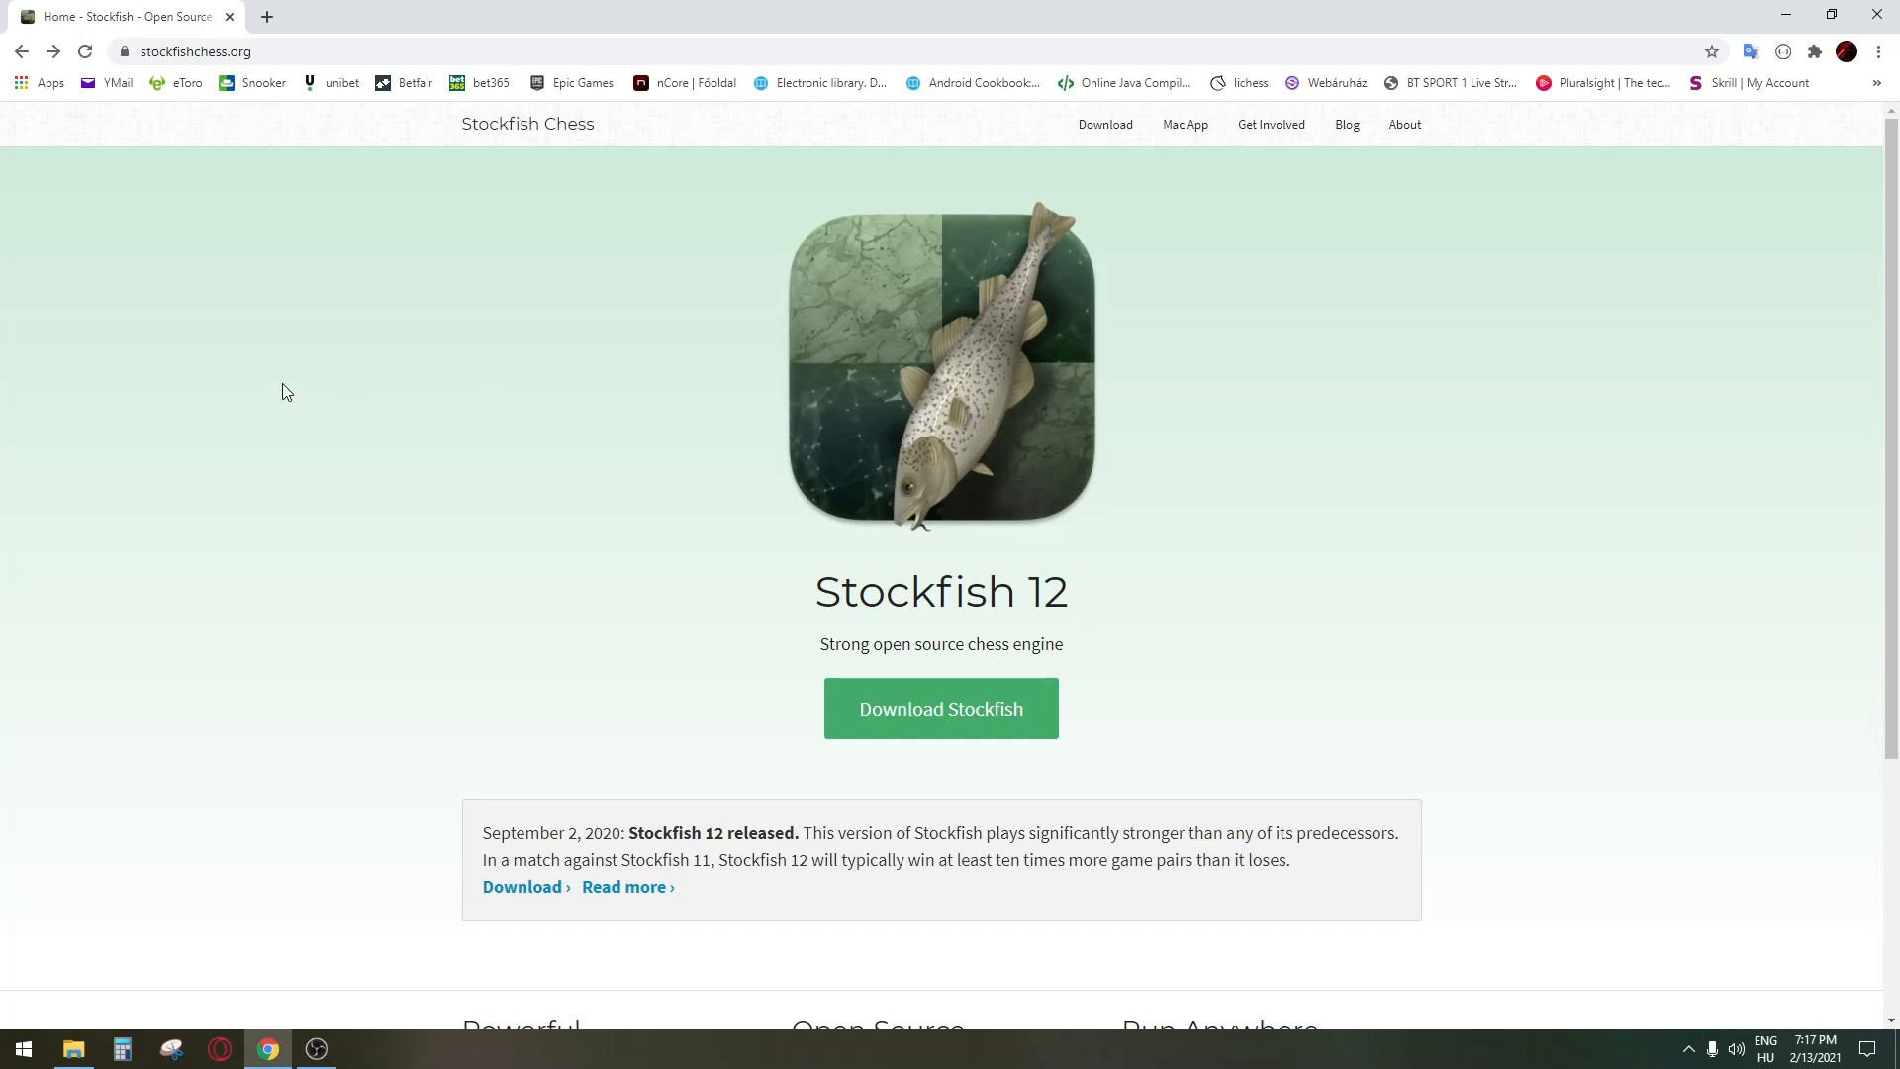
pyautogui.moveTo(408, 515)
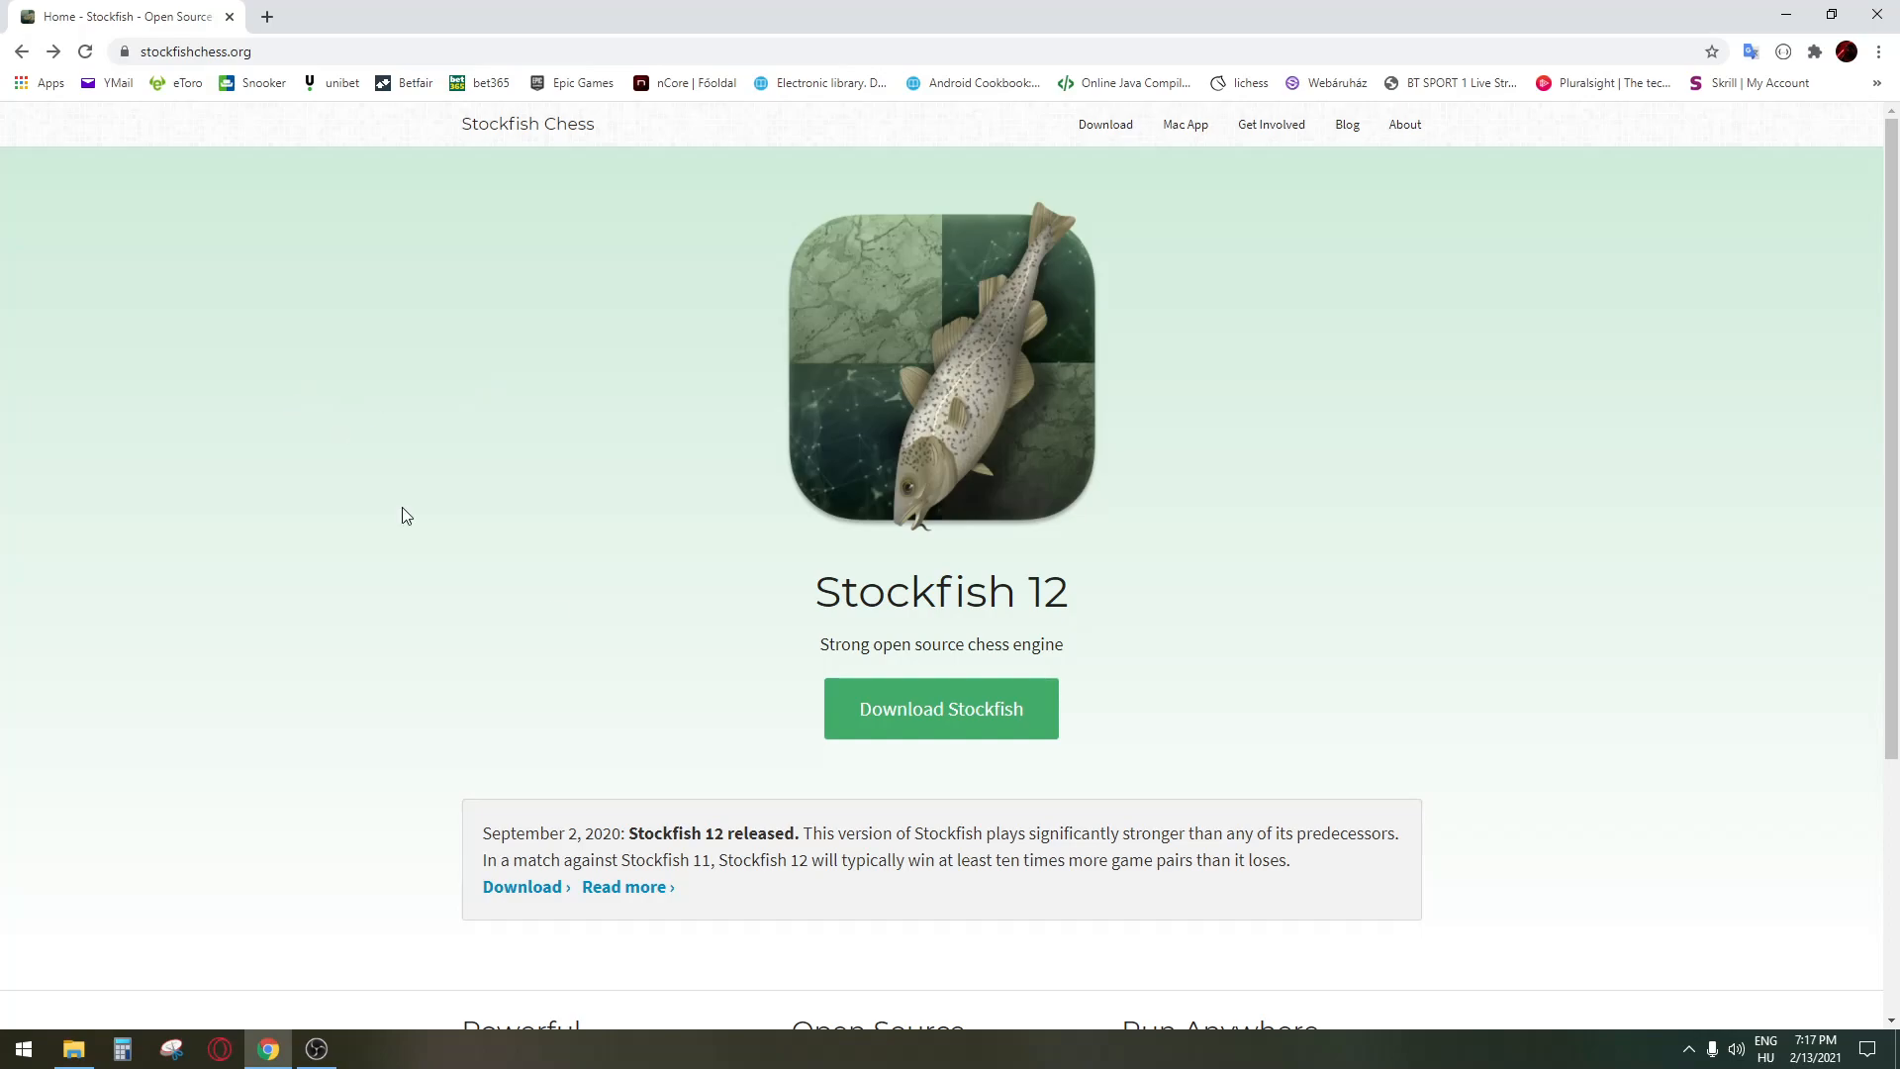
pyautogui.moveTo(940, 709)
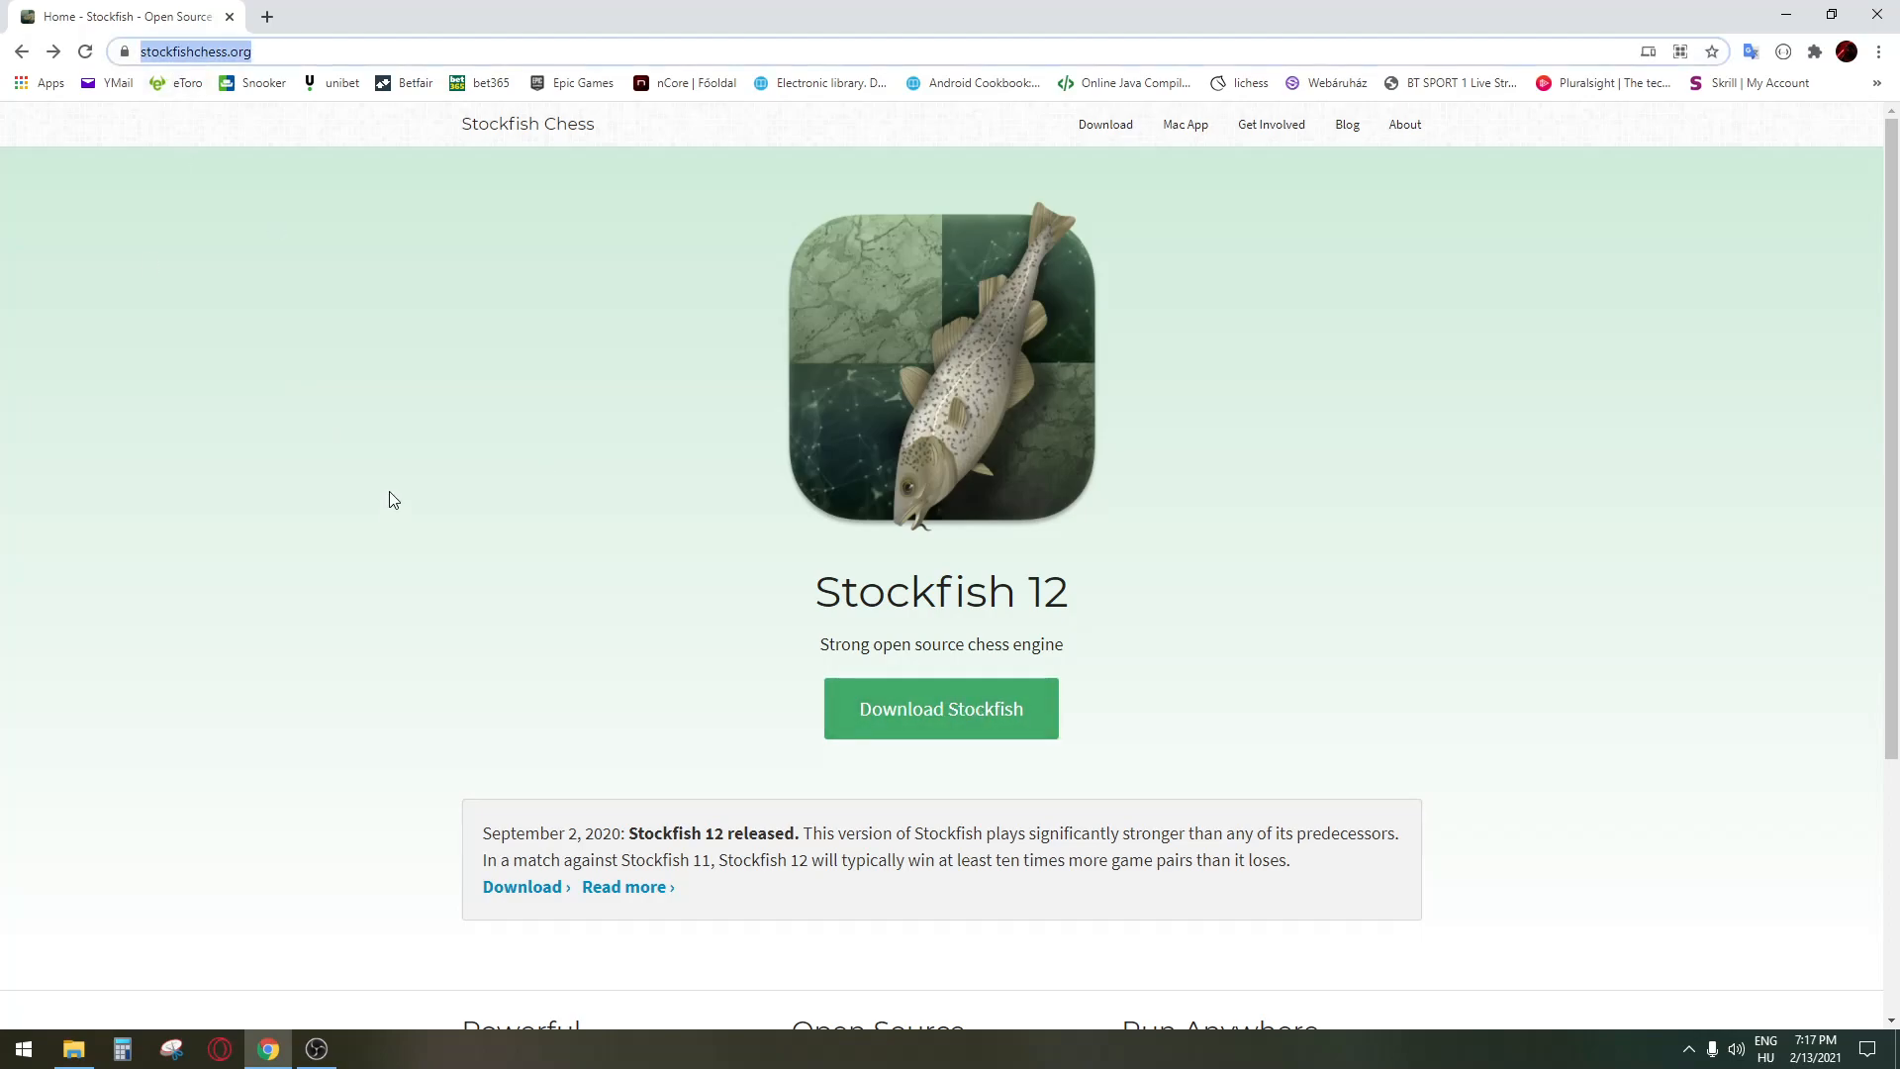
pyautogui.moveTo(418, 554)
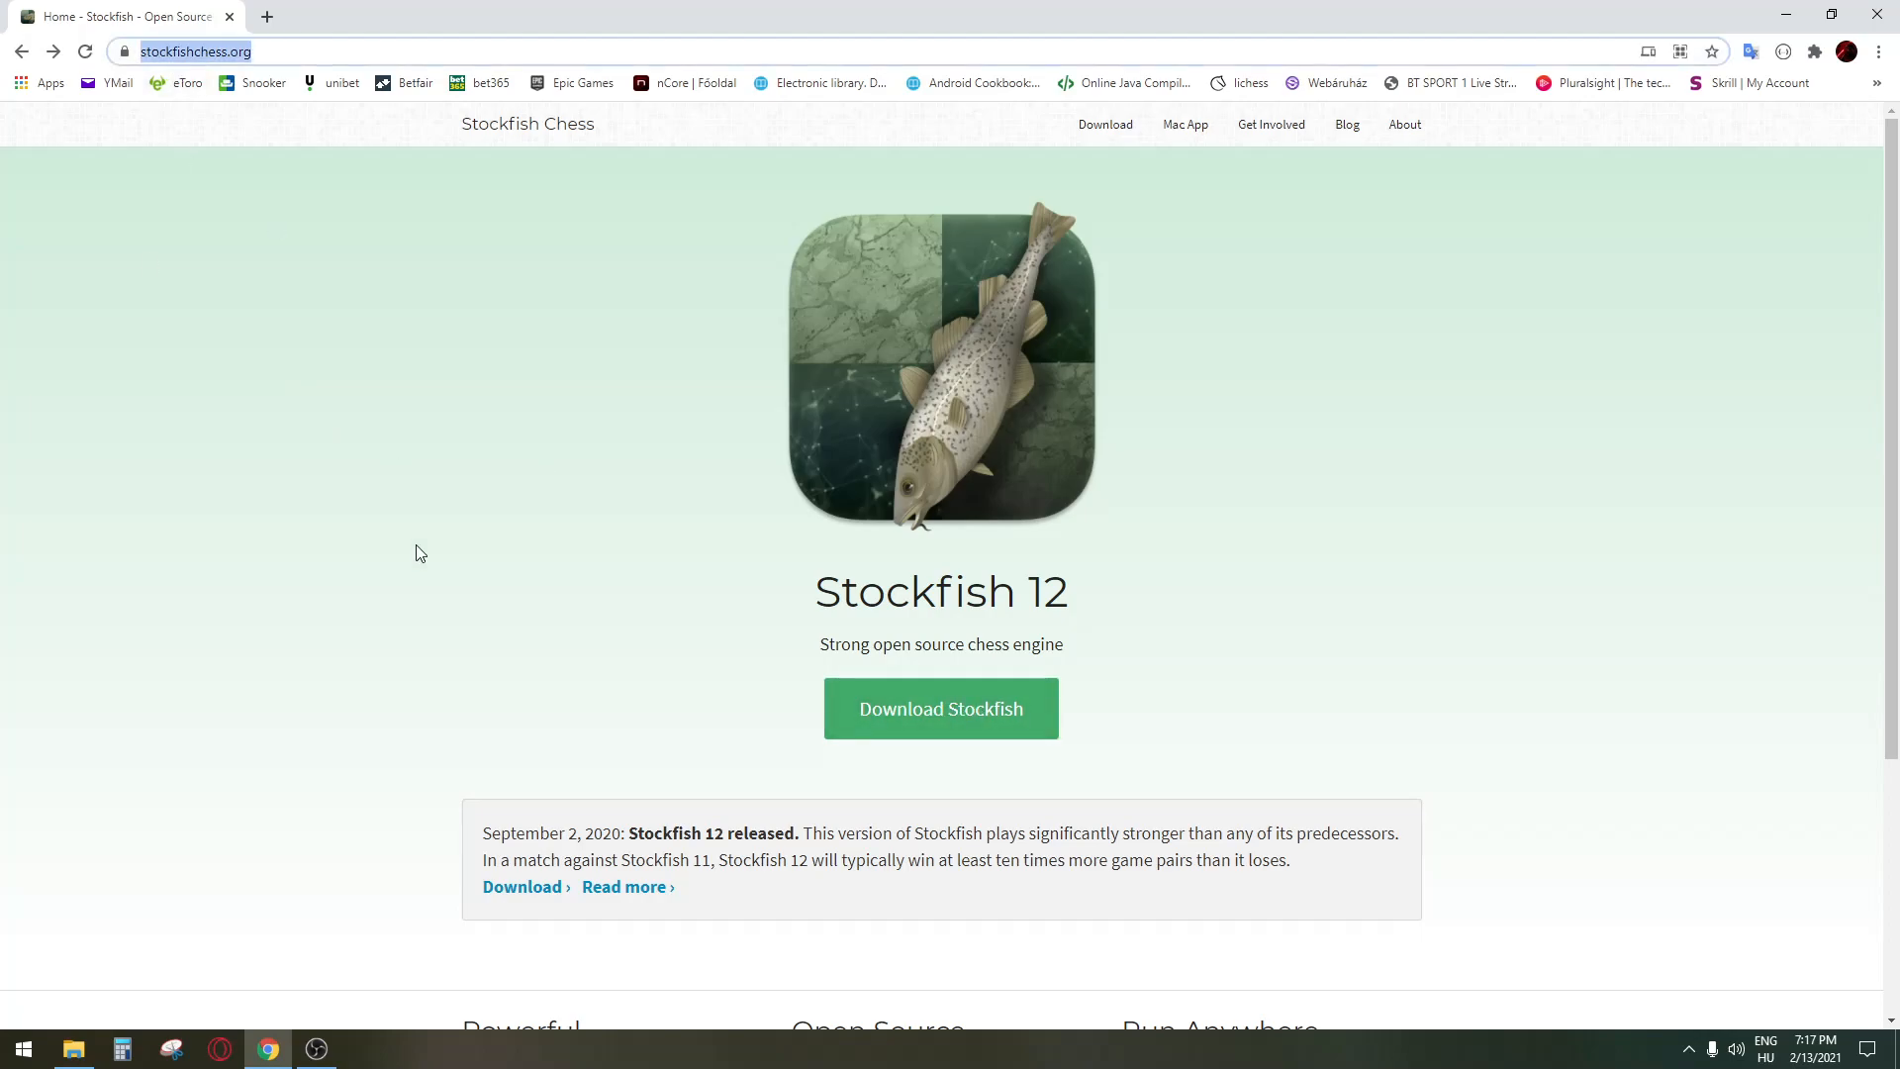
# Step: Save the Stockfish 12 Windows SSE4.1 + POPCNT zip to the Downloads folder
pyautogui.click(941, 708)
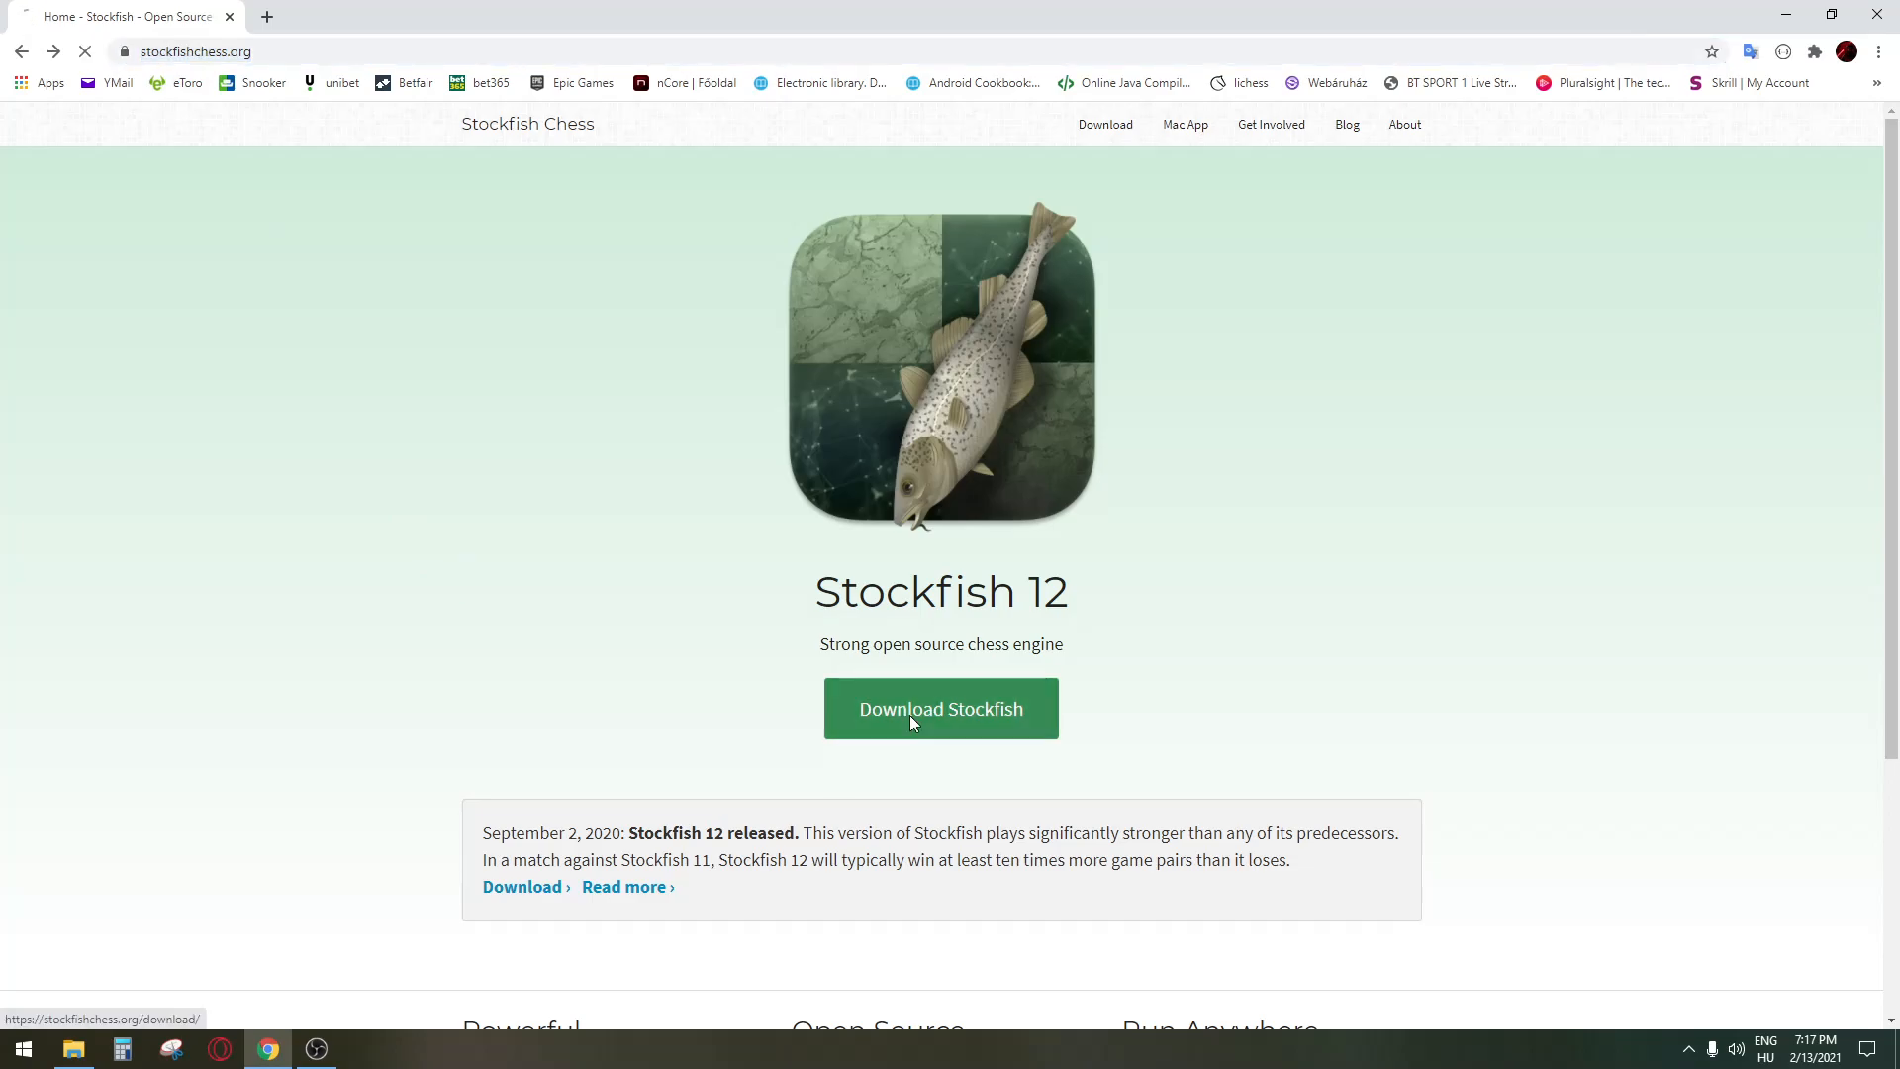
pyautogui.click(940, 709)
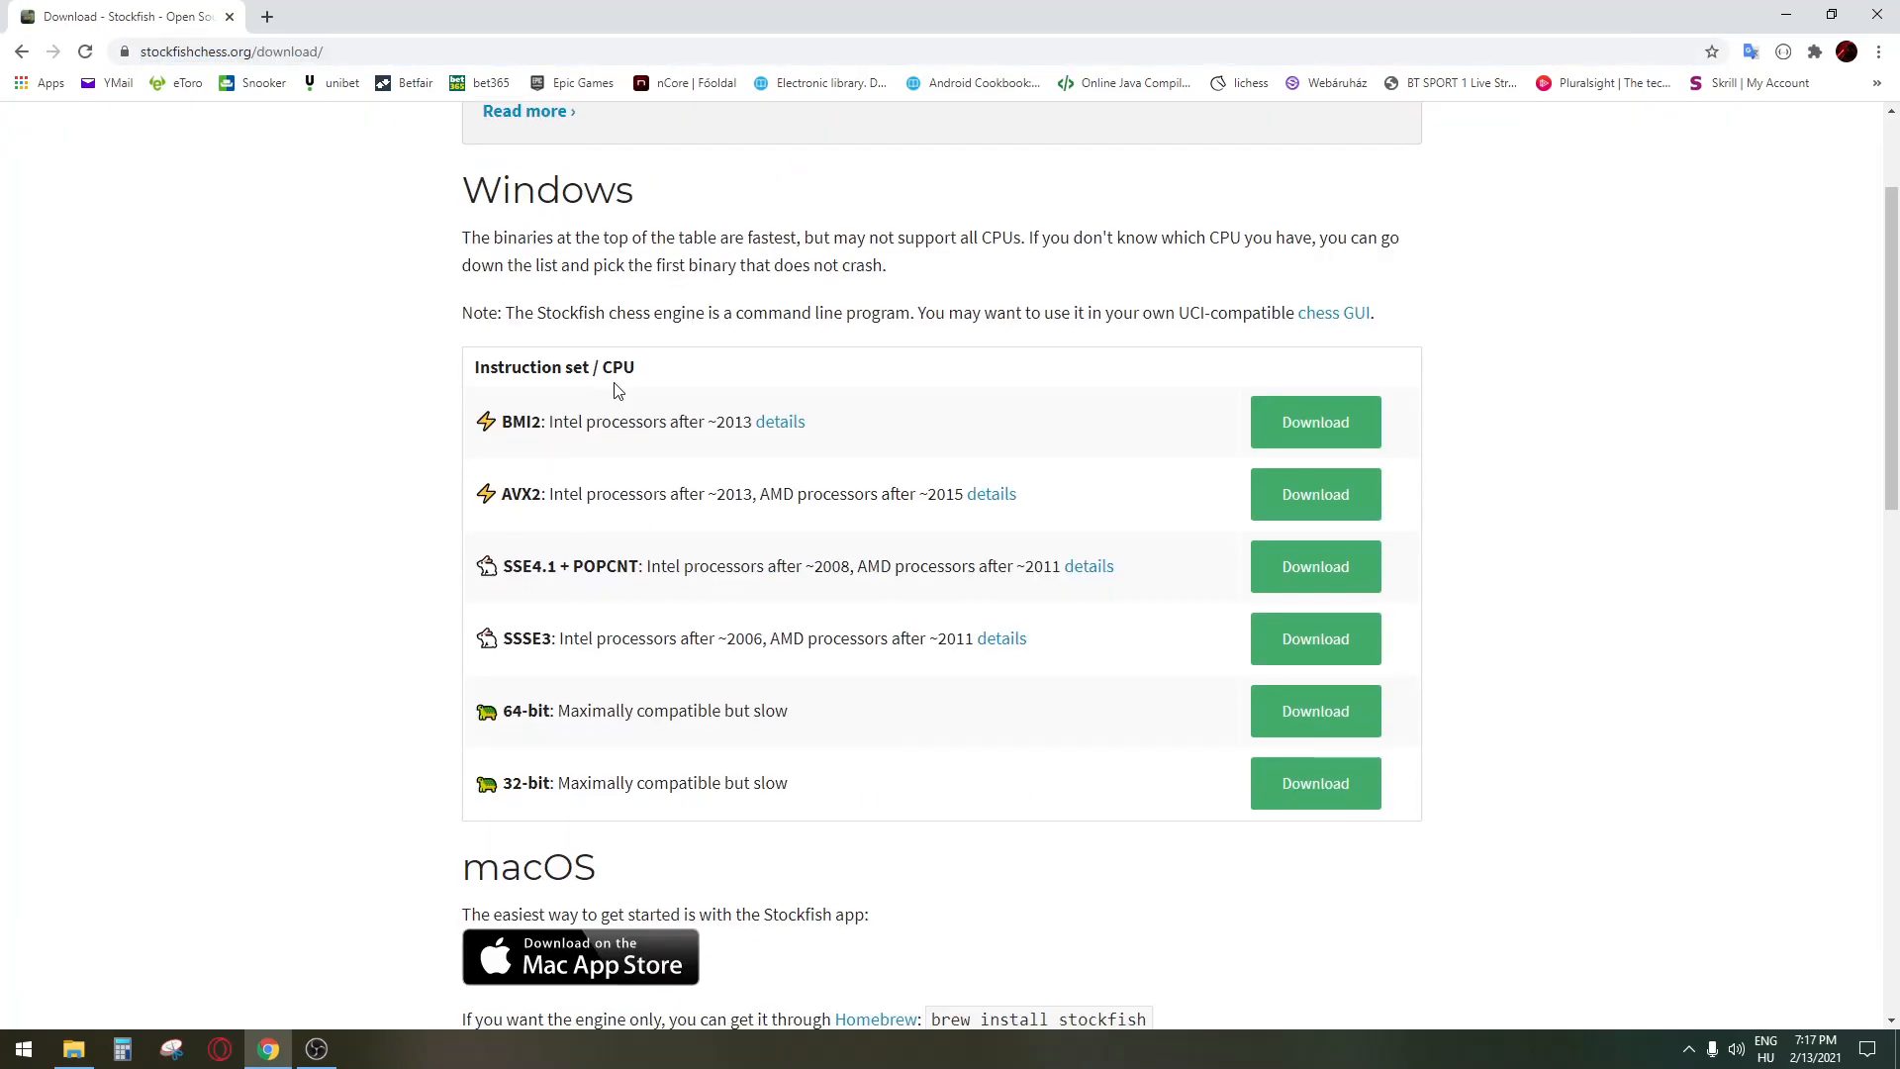
pyautogui.moveTo(676, 687)
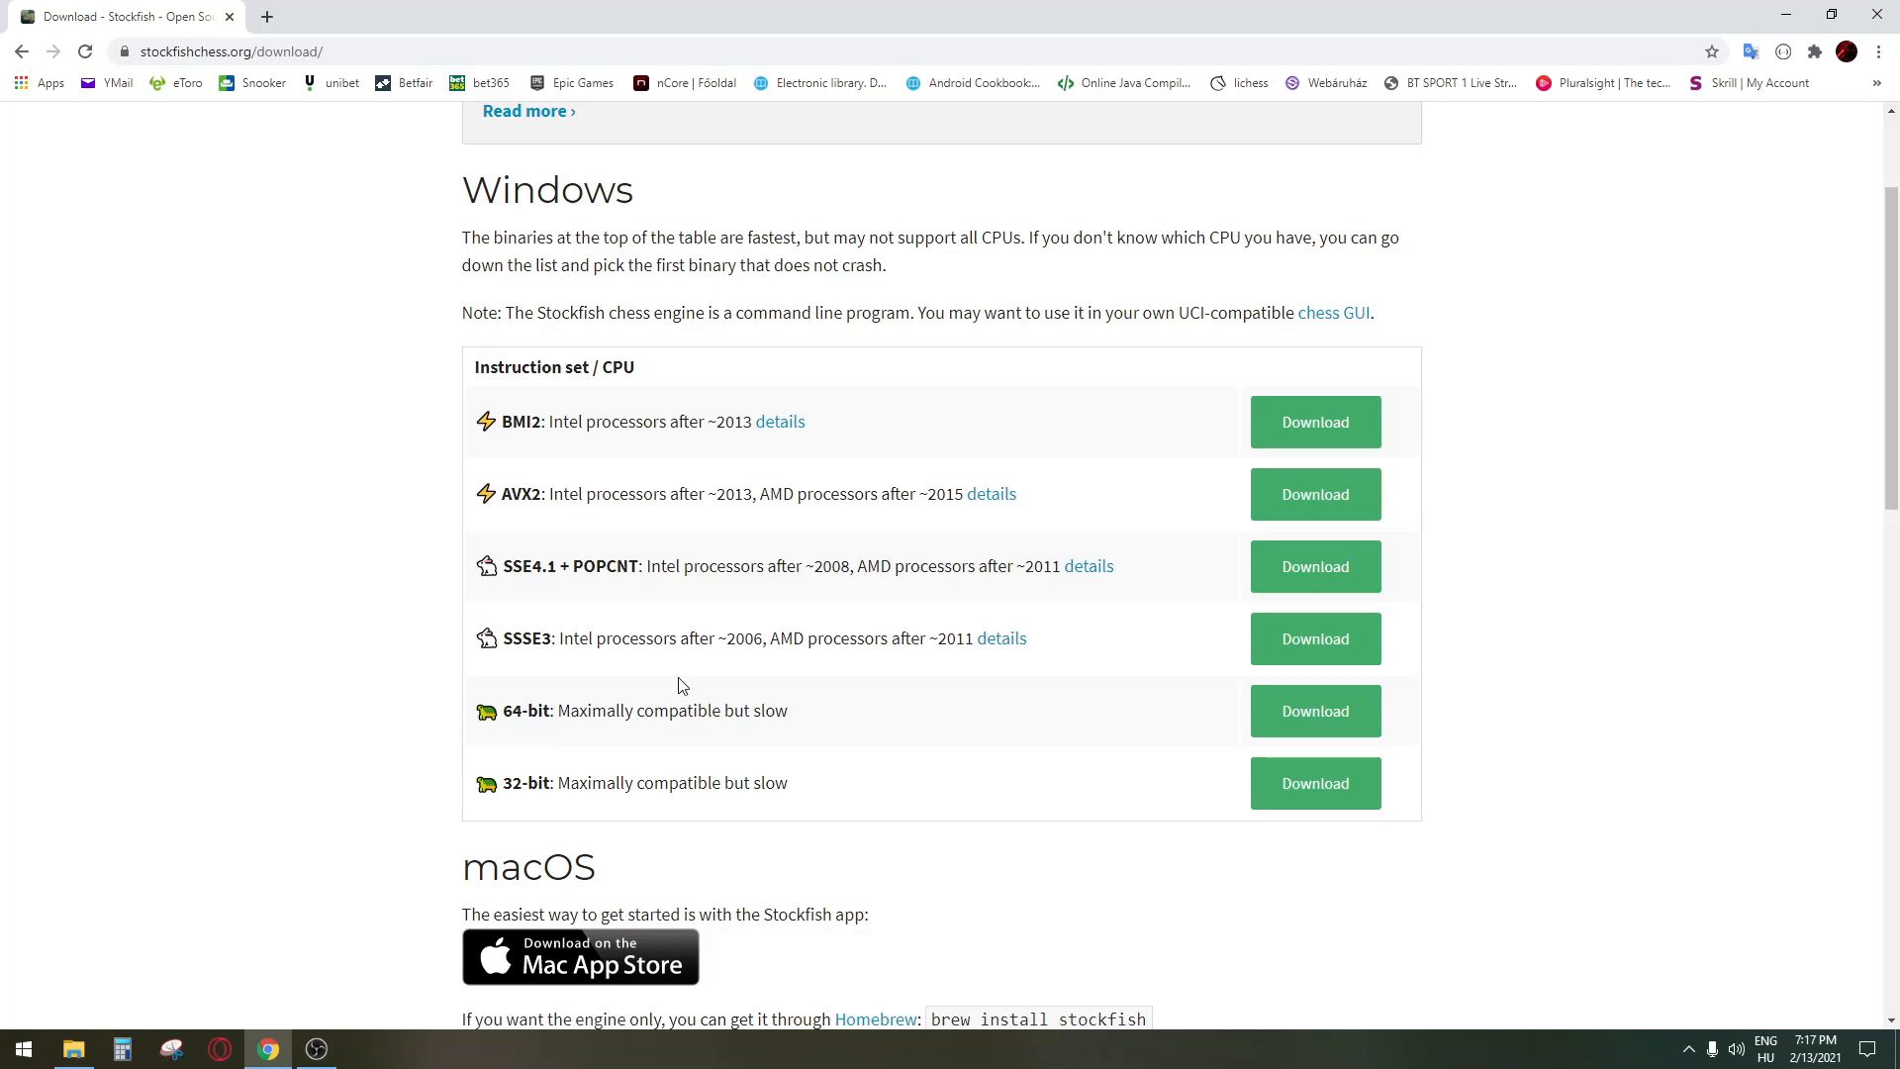
pyautogui.moveTo(703, 411)
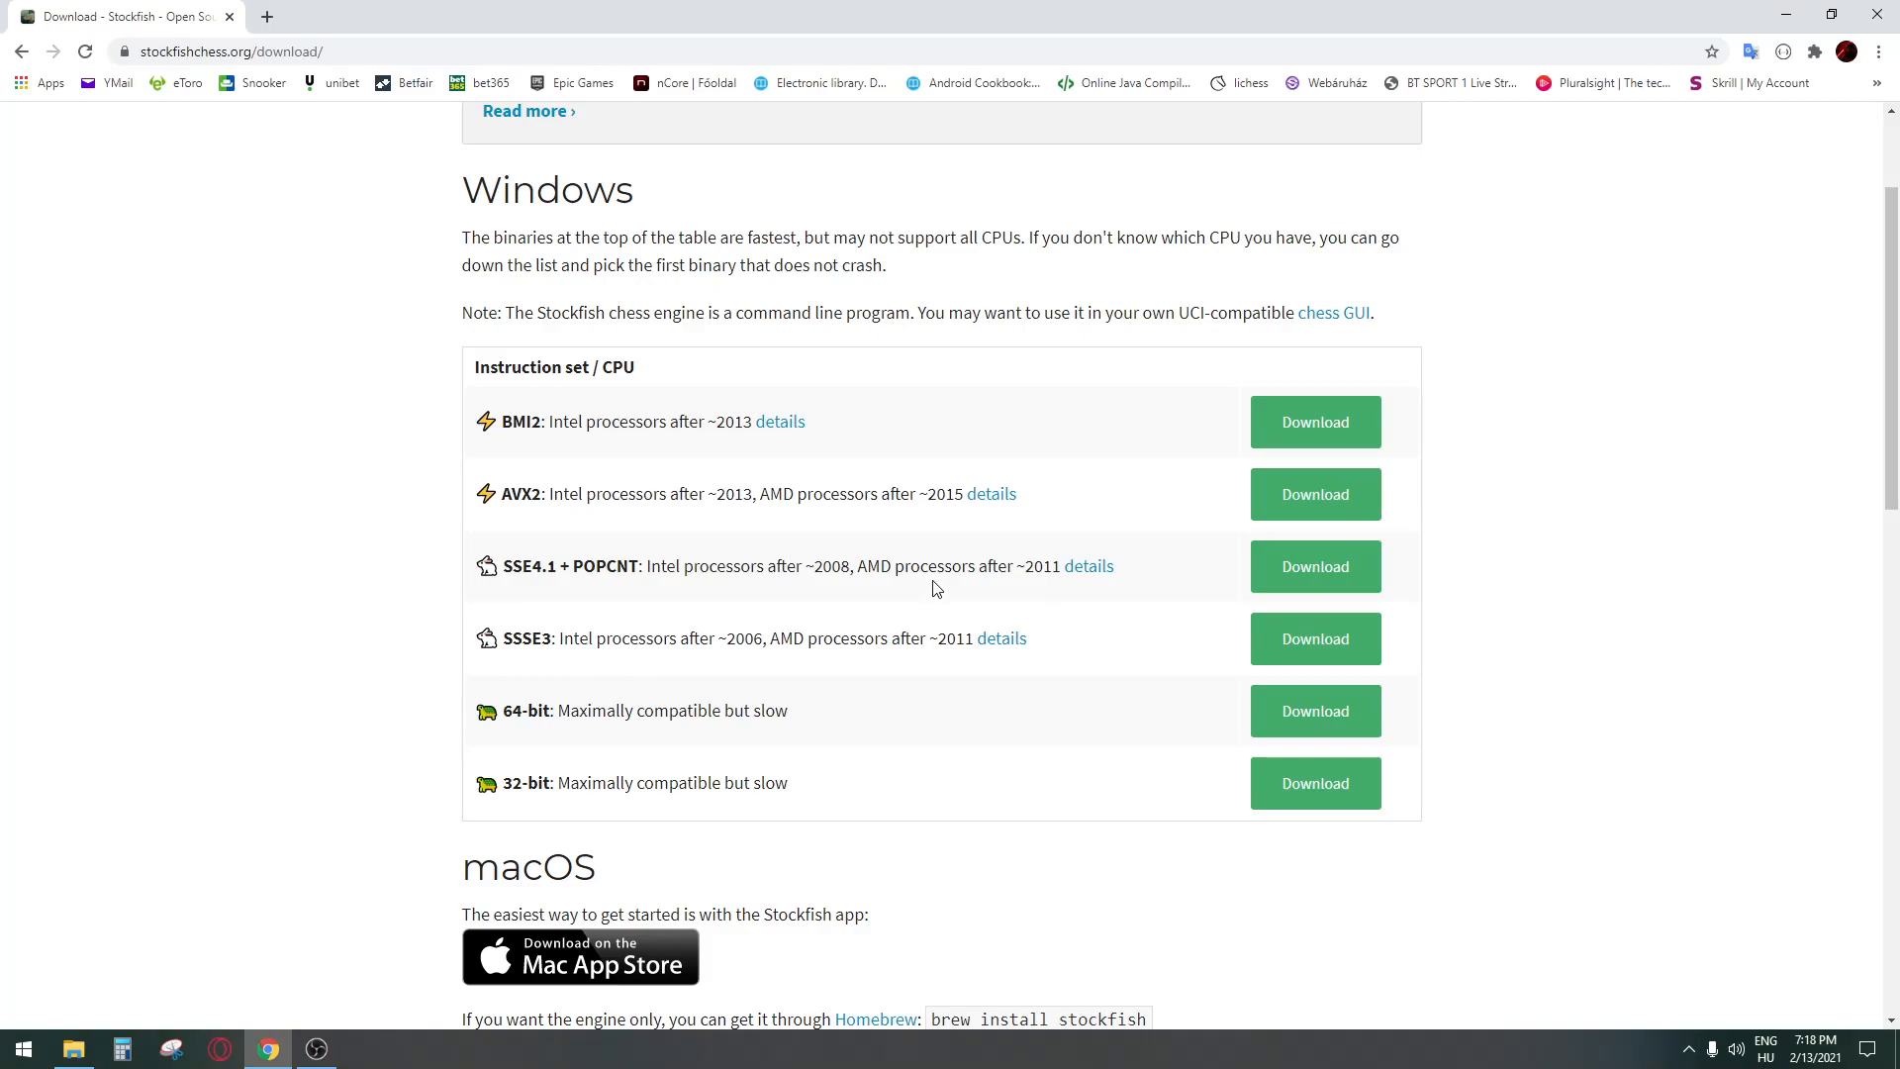
pyautogui.moveTo(1314, 566)
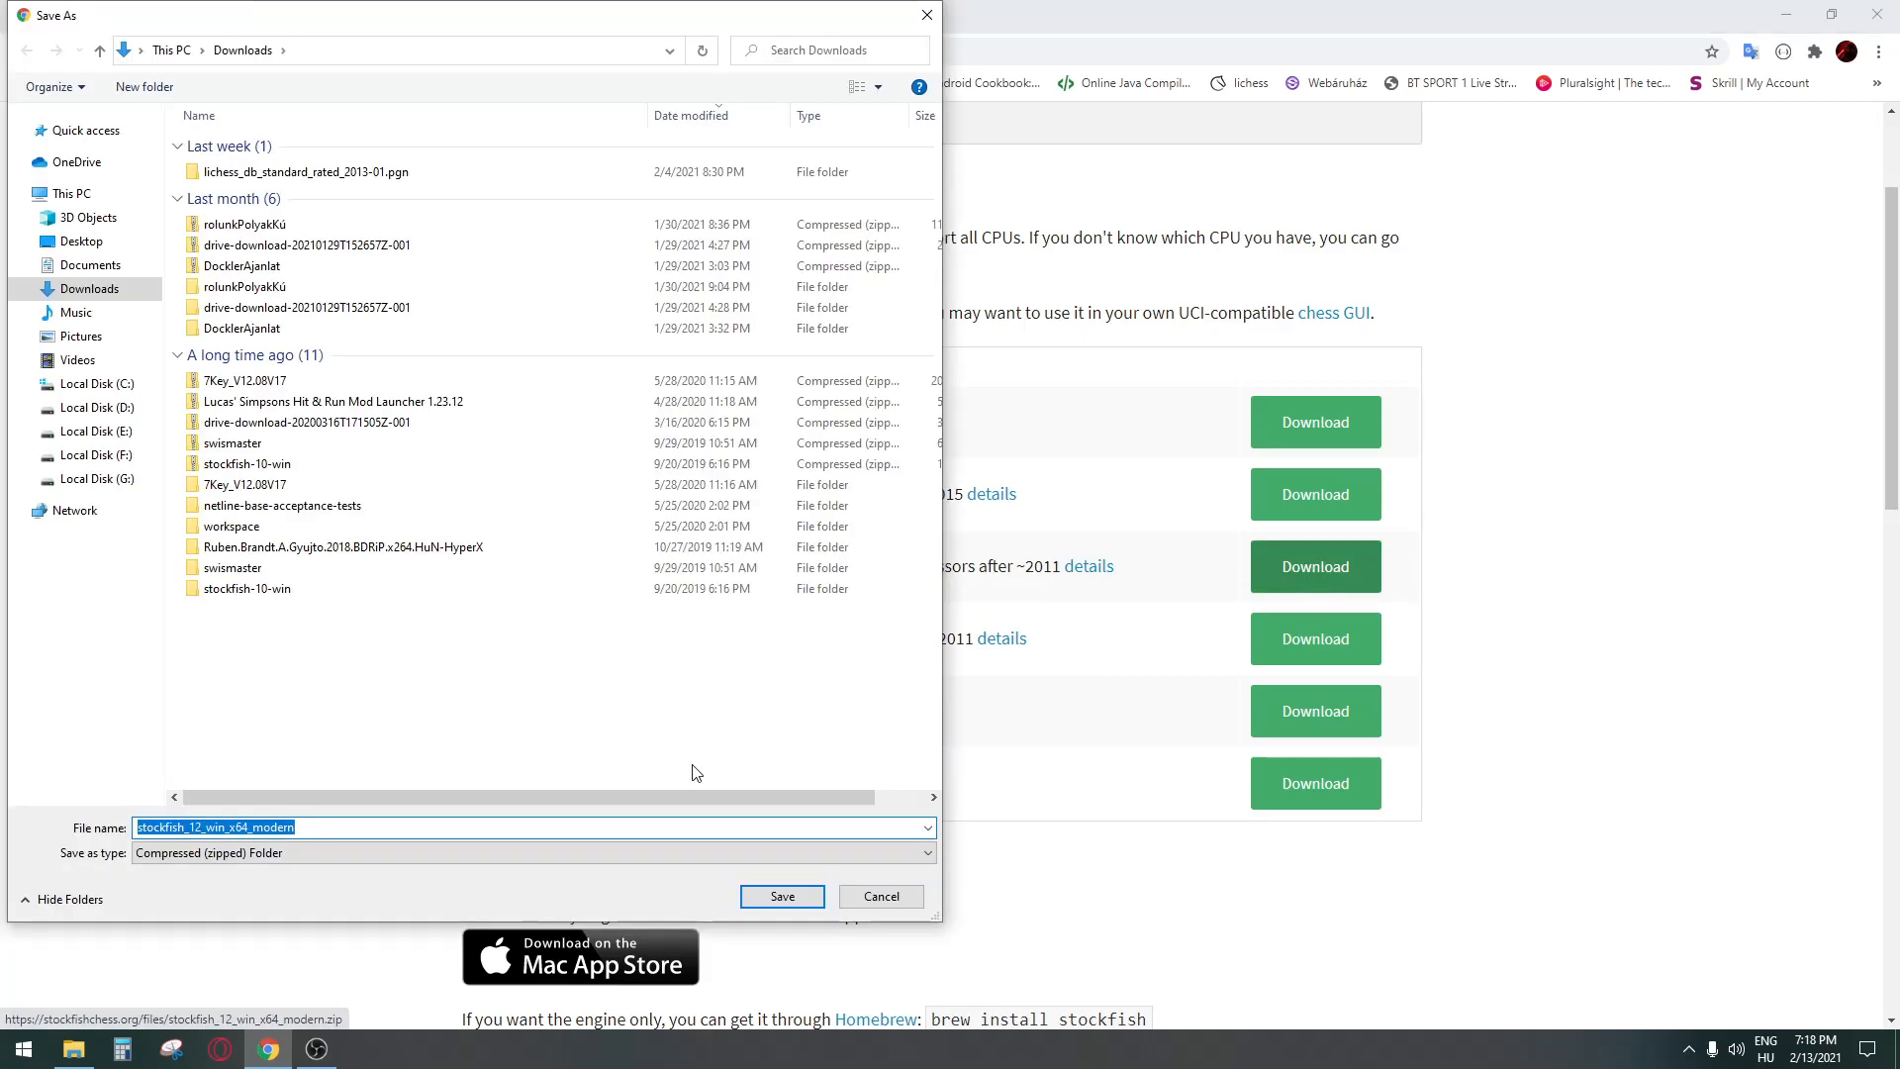
pyautogui.click(782, 897)
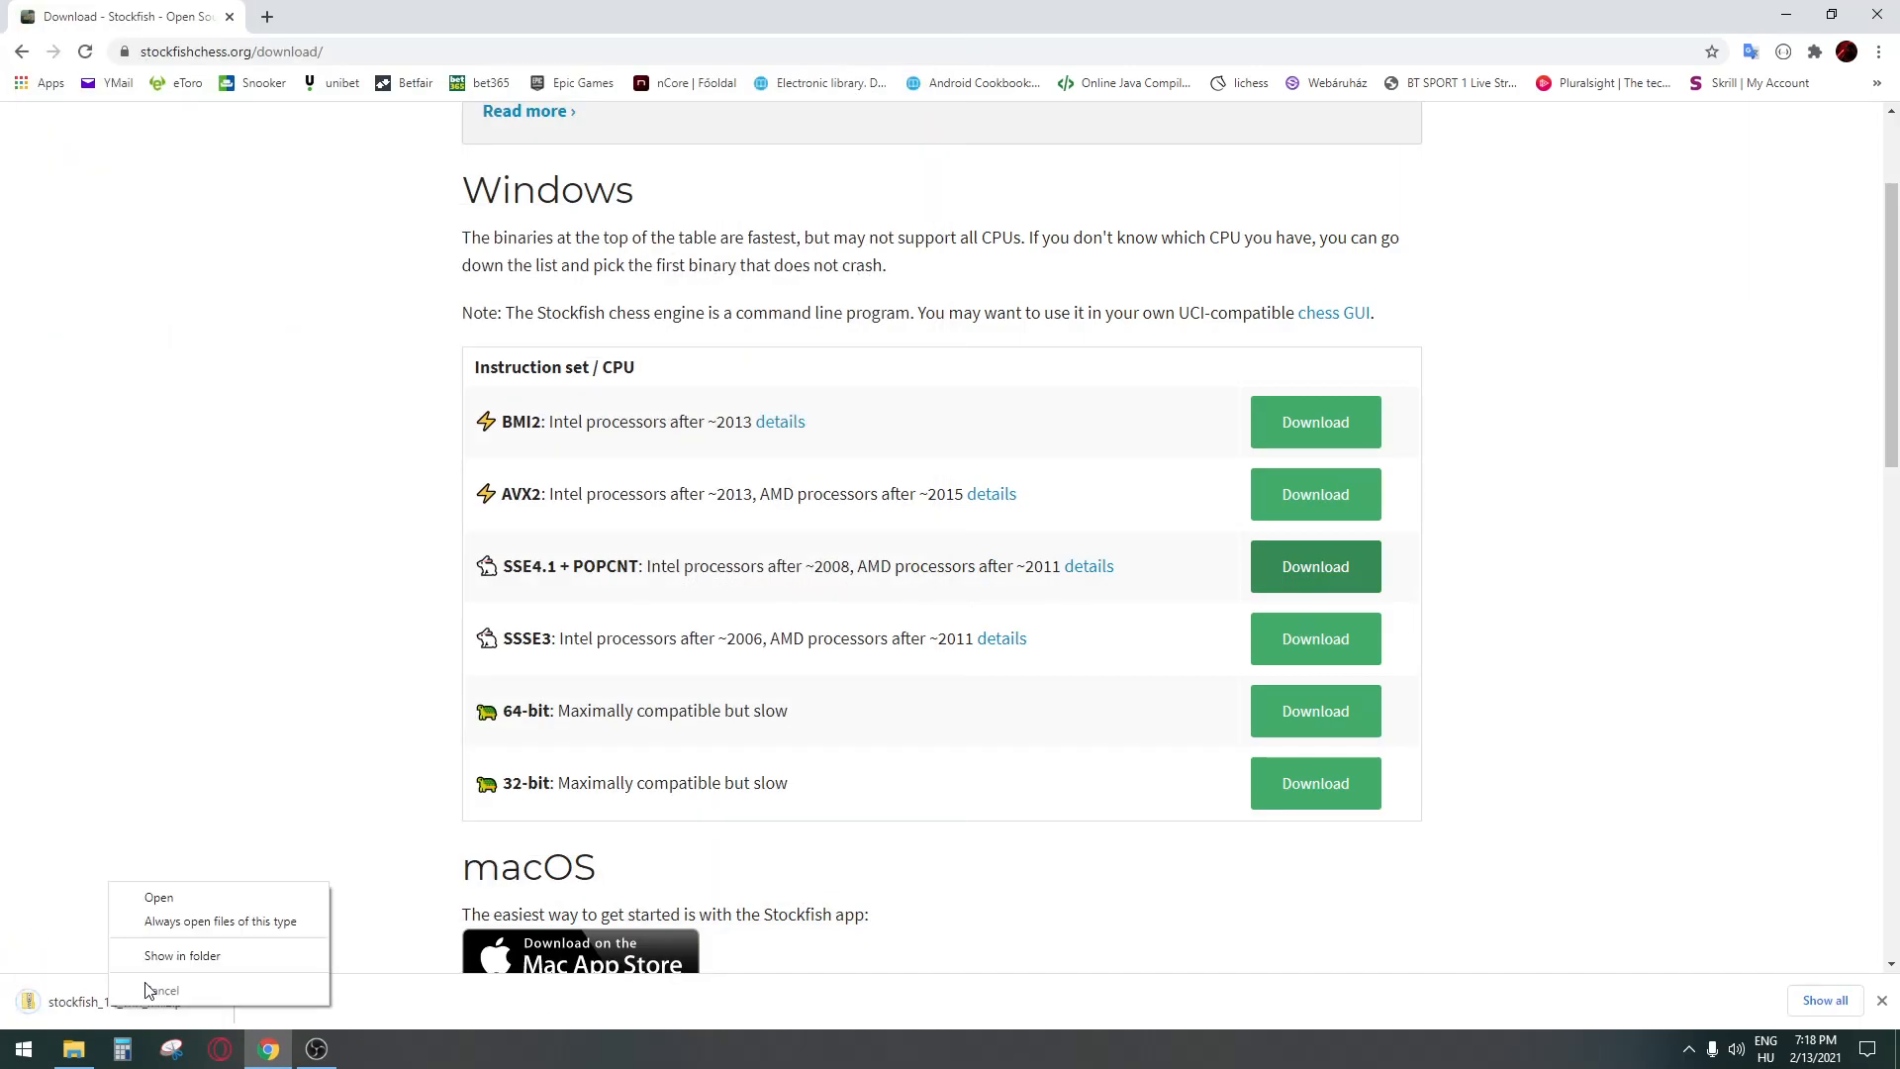
# Step: Extract the Stockfish 12 zip into its own Downloads folder and select the engine exe inside
pyautogui.click(182, 954)
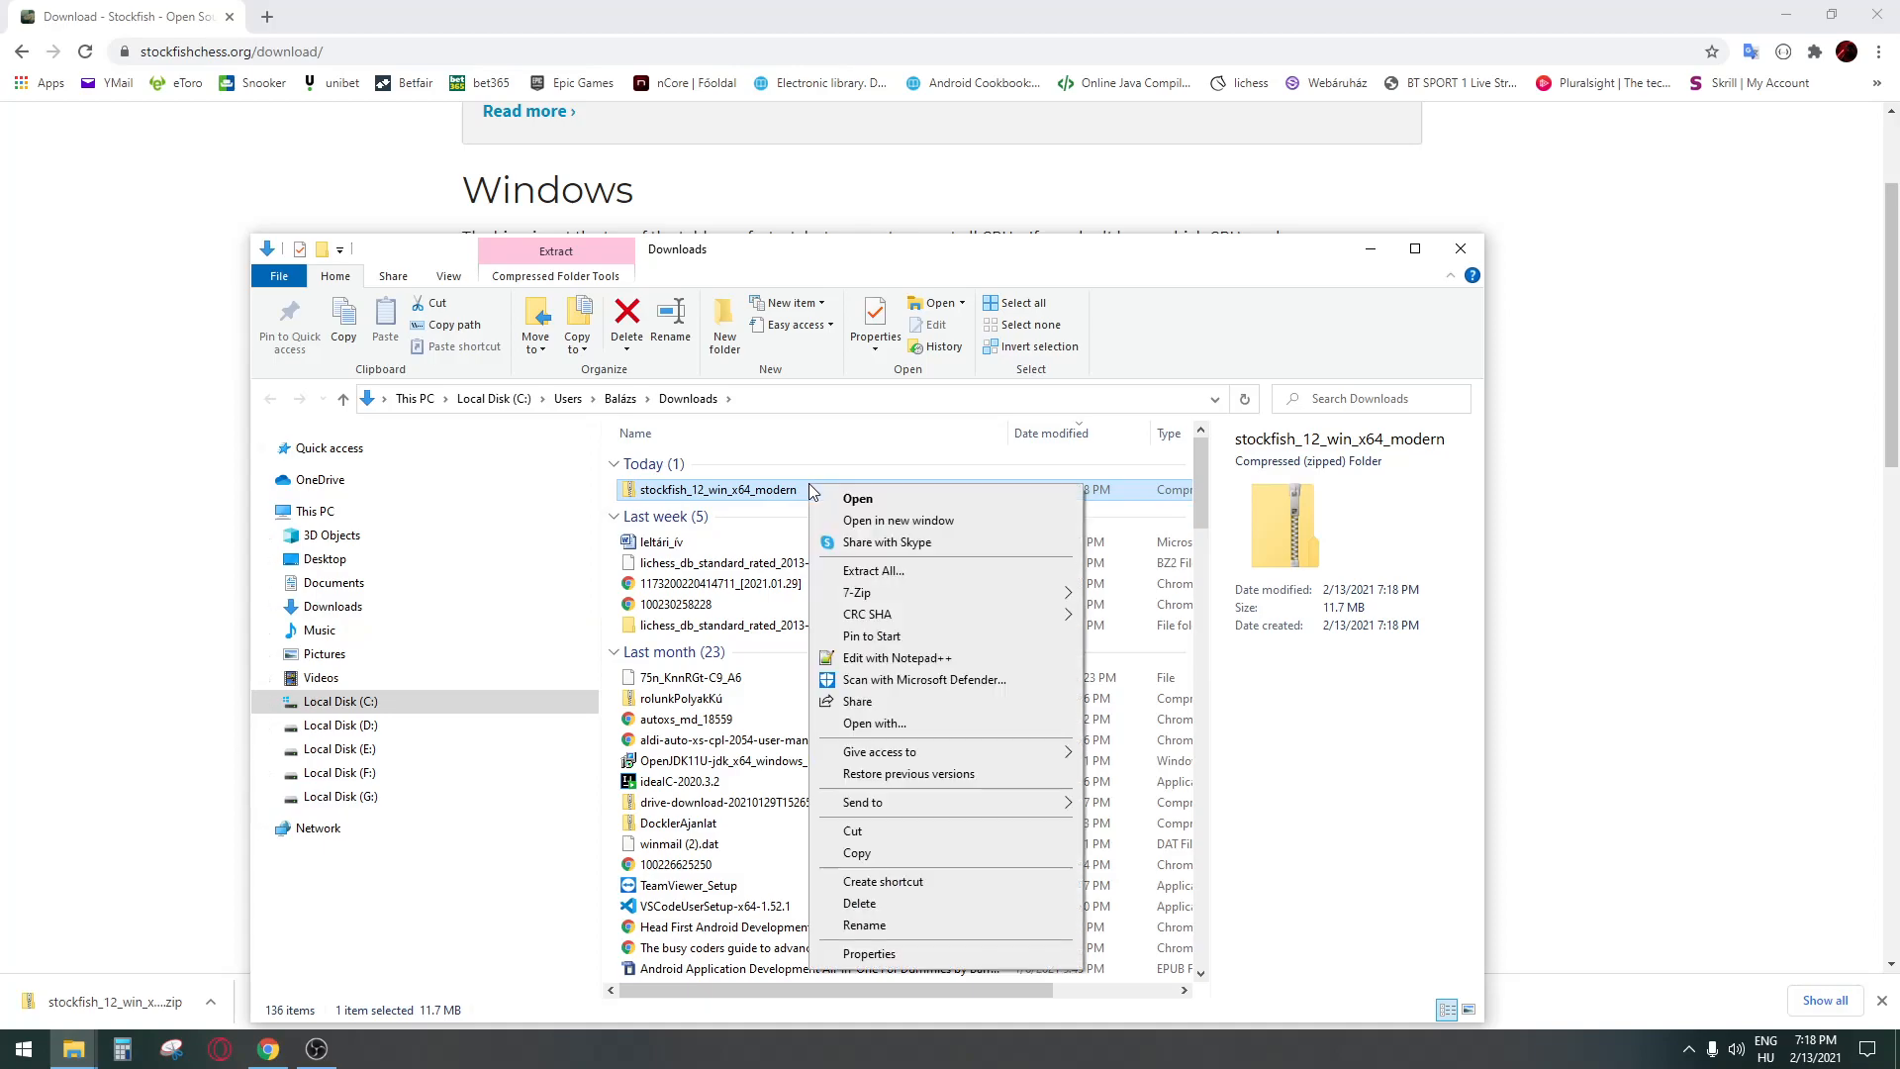
pyautogui.click(873, 570)
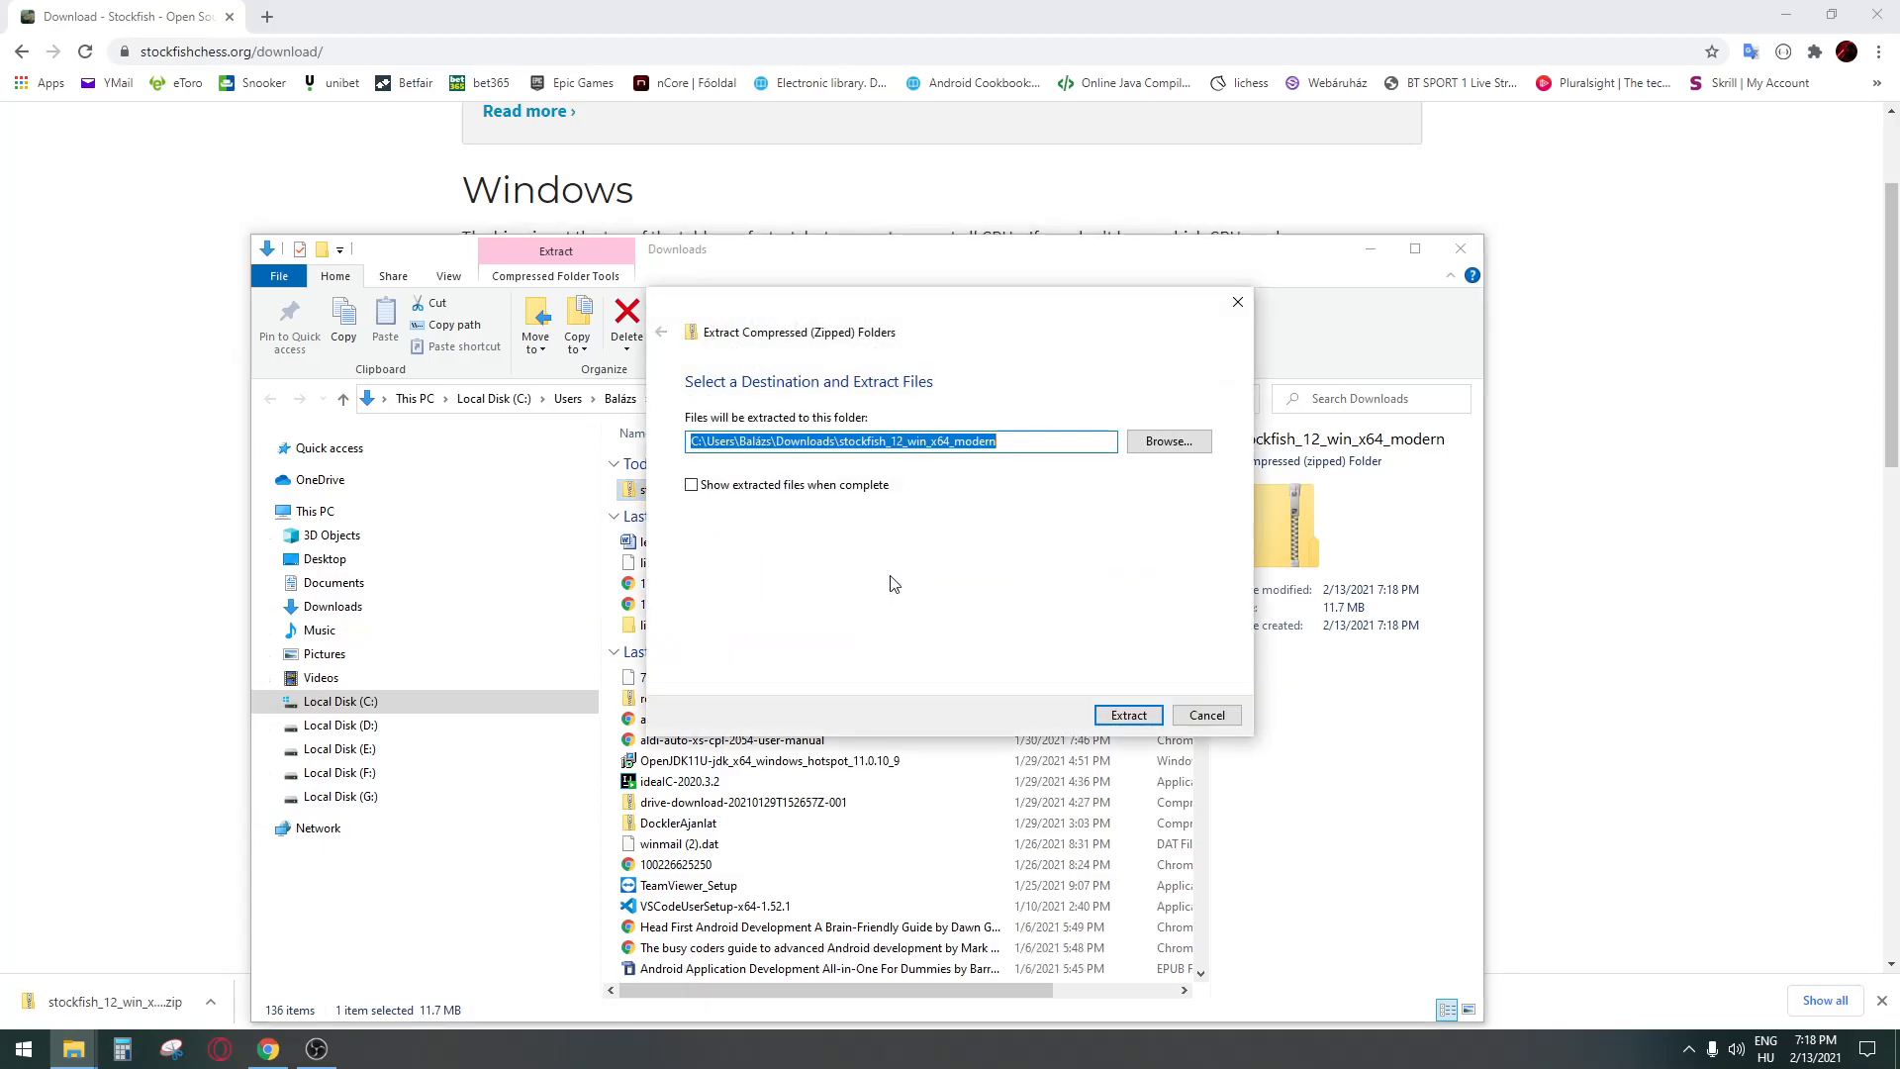
pyautogui.click(1127, 715)
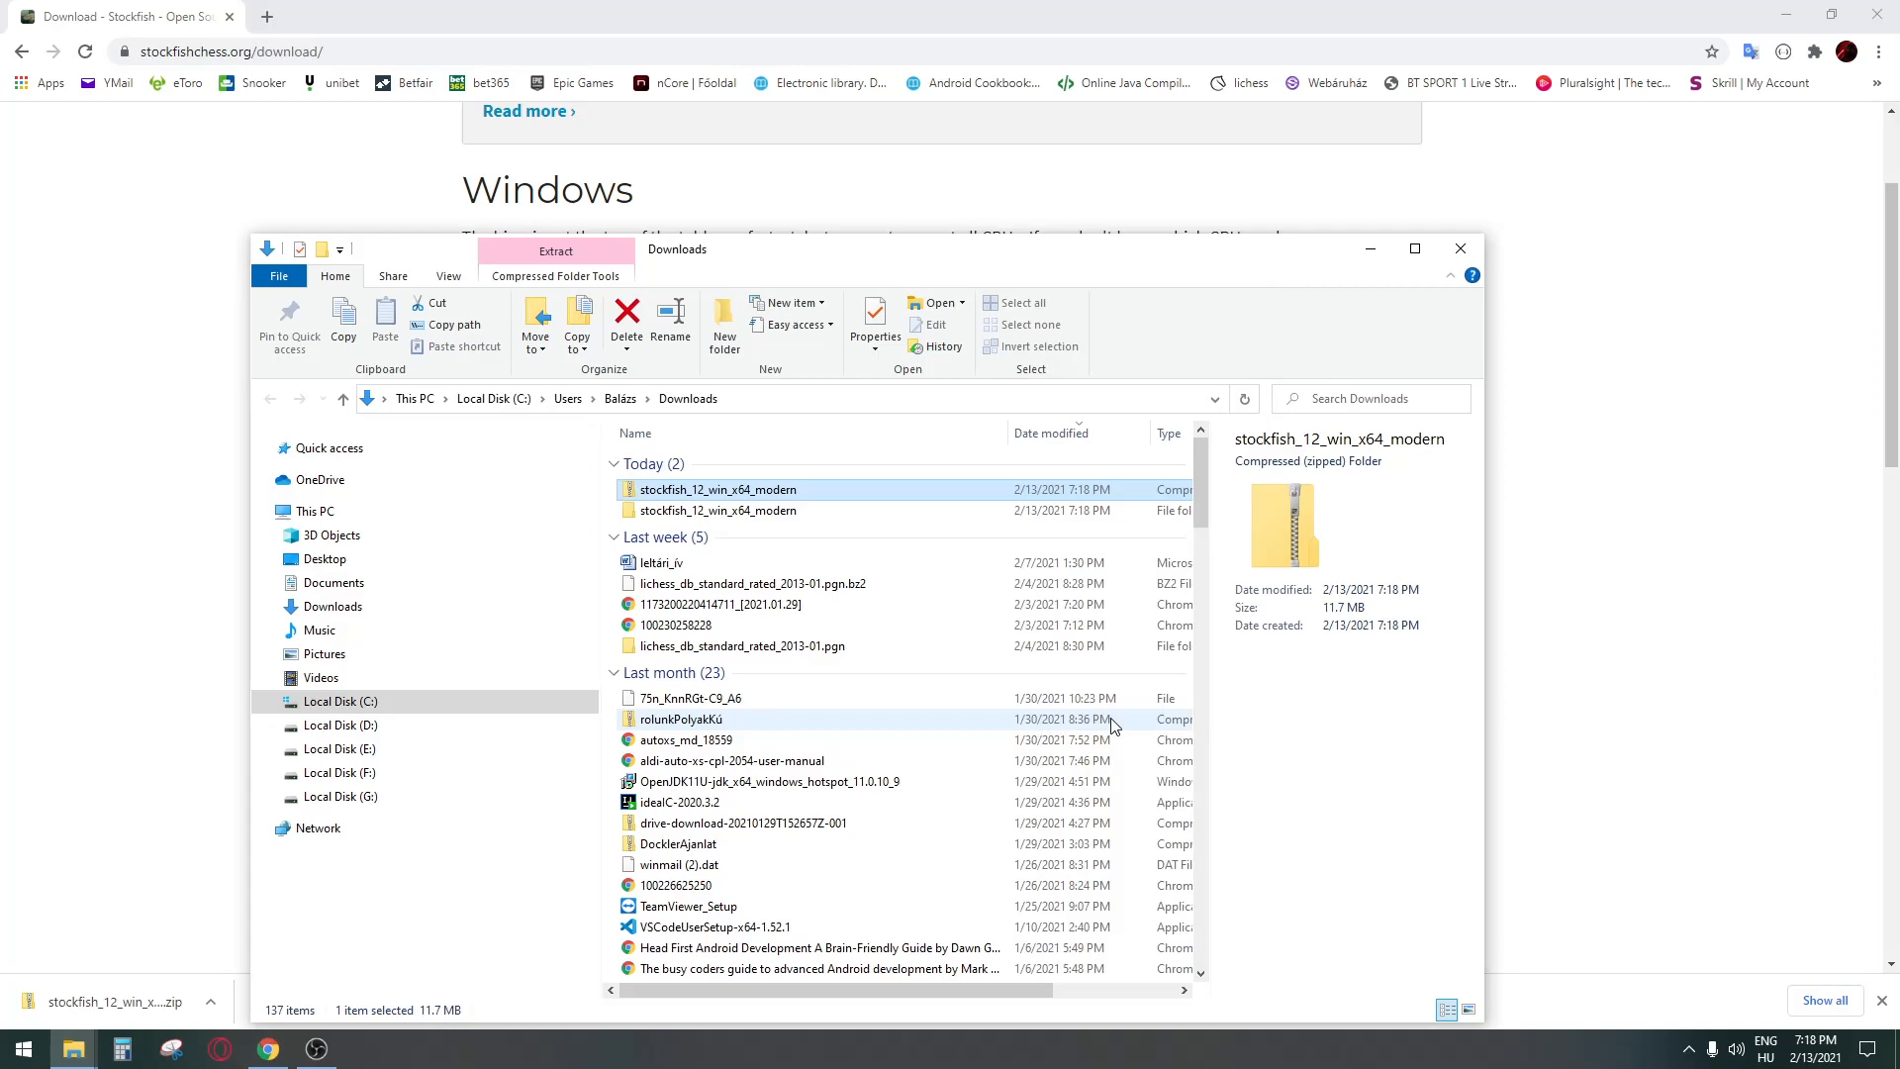
pyautogui.doubleClick(717, 511)
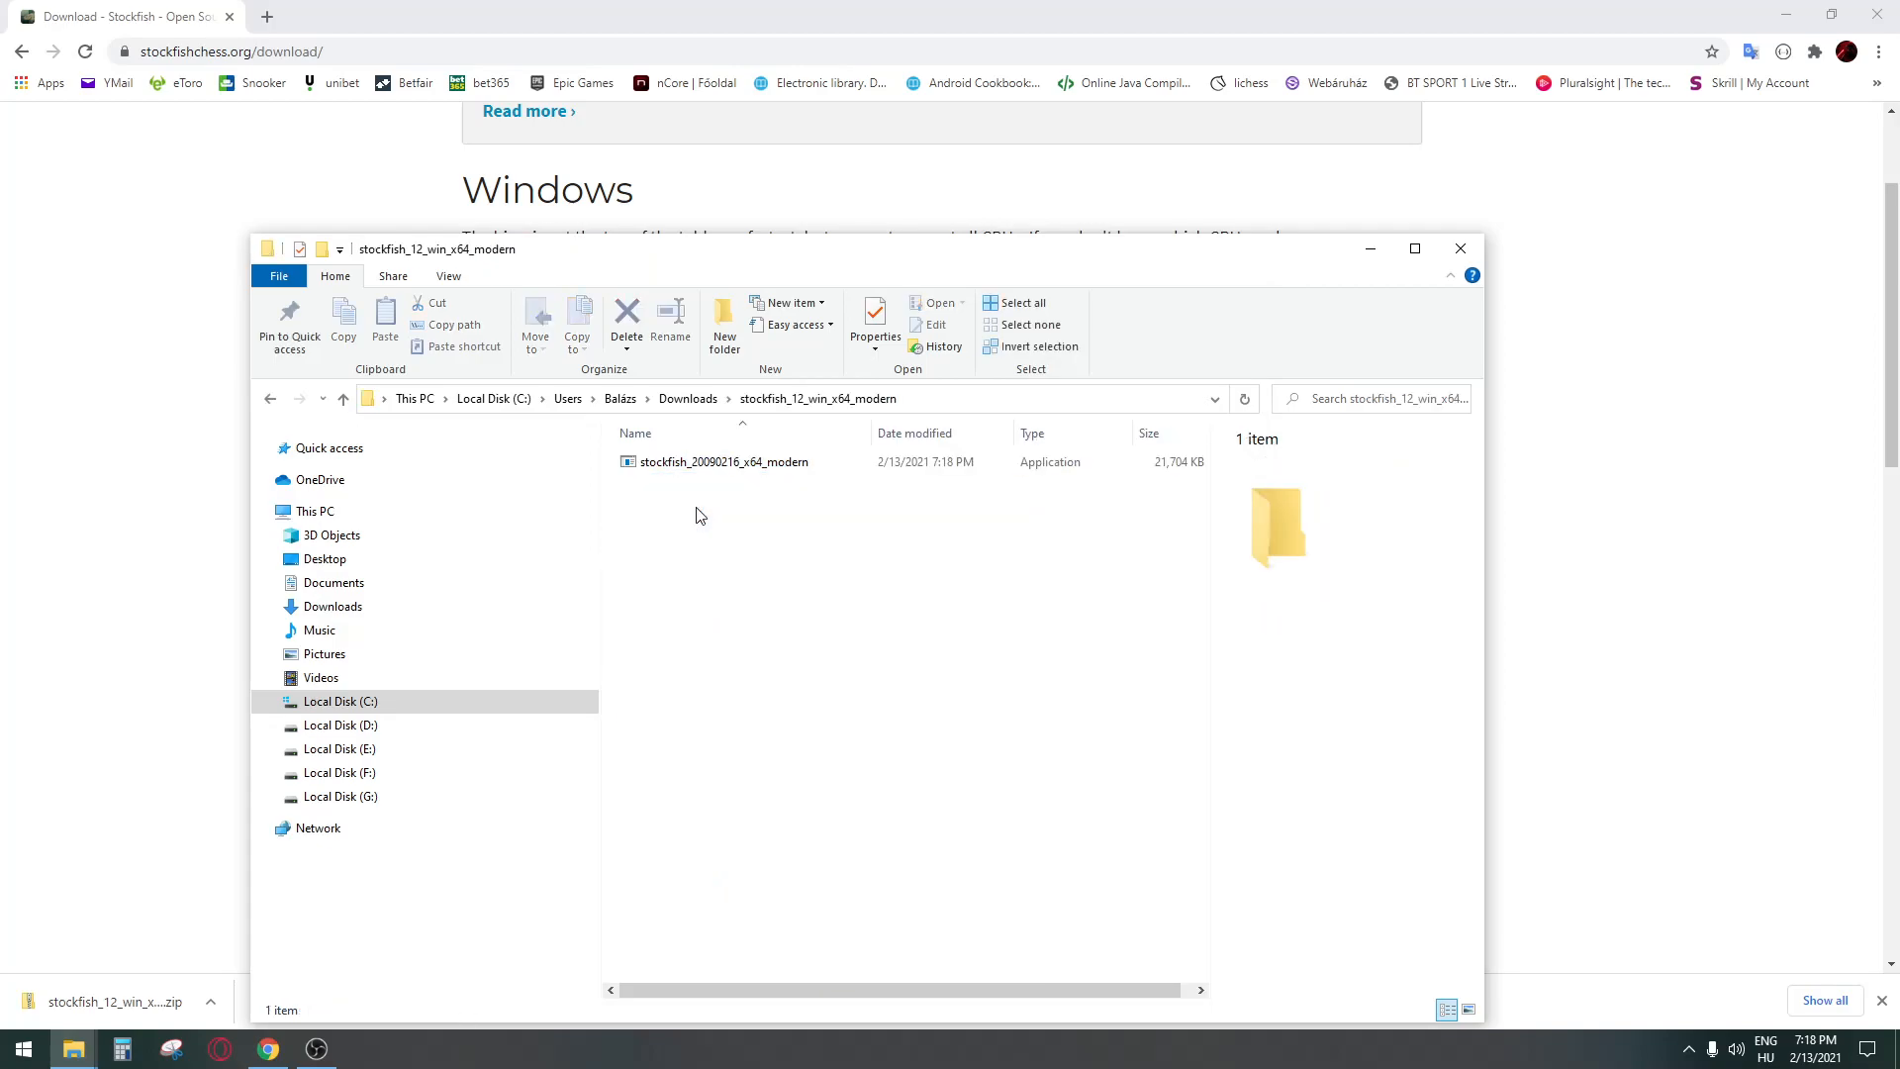
pyautogui.click(725, 462)
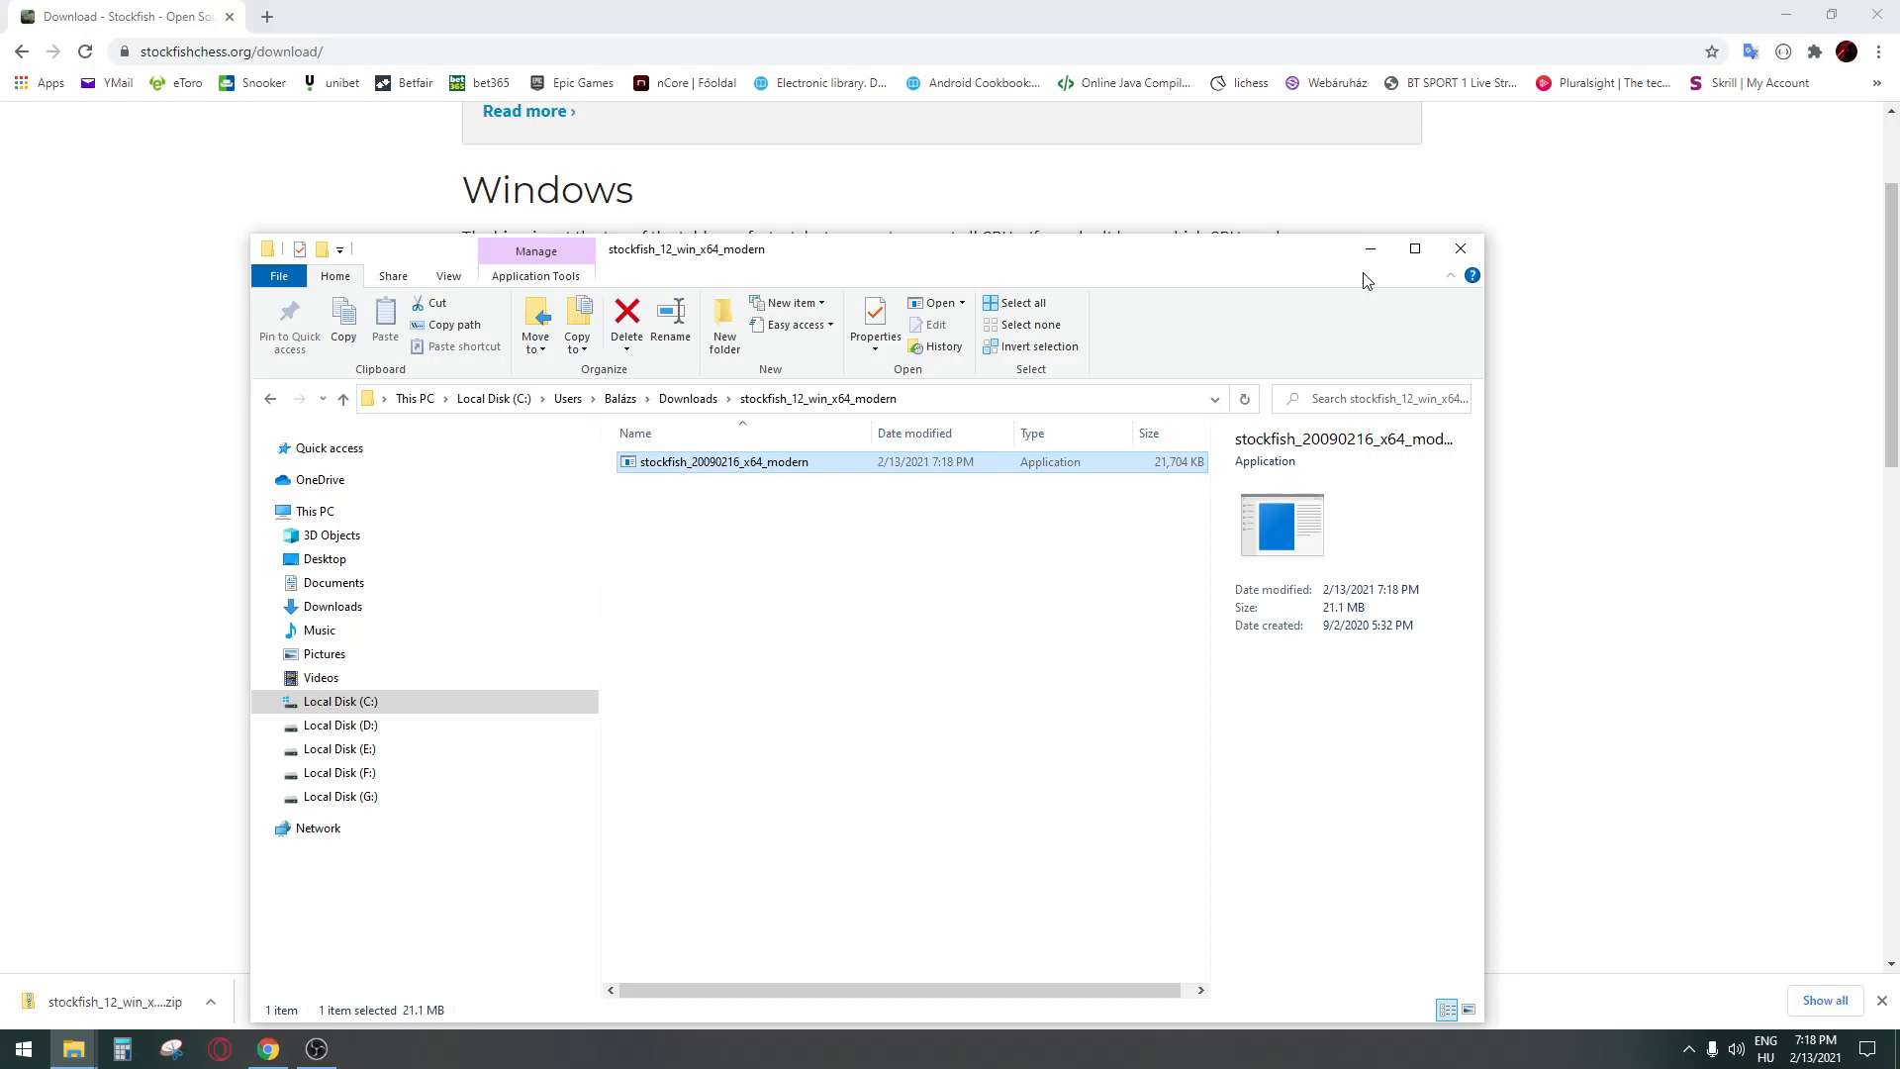
pyautogui.moveTo(1370, 249)
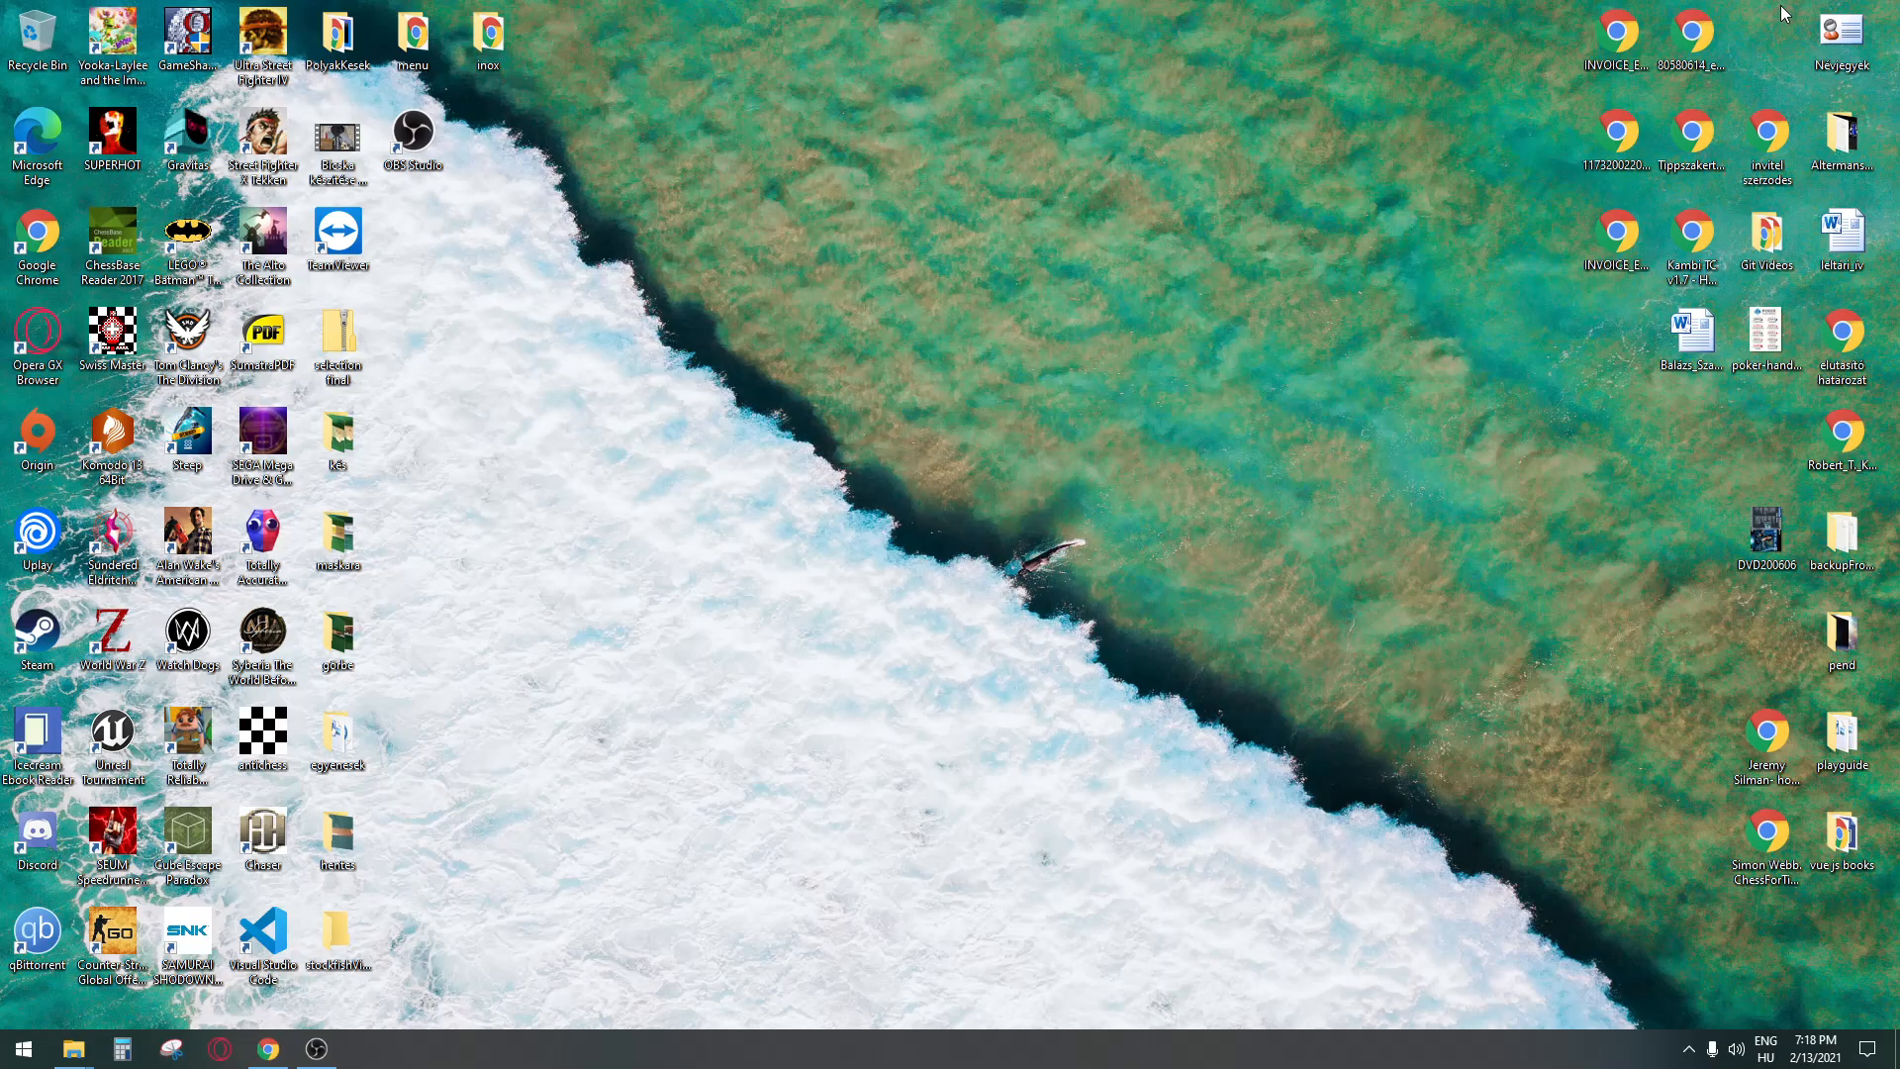
# Step: Launch ChessBase Reader 2017 and show the Board window with the starting position
pyautogui.doubleClick(111, 242)
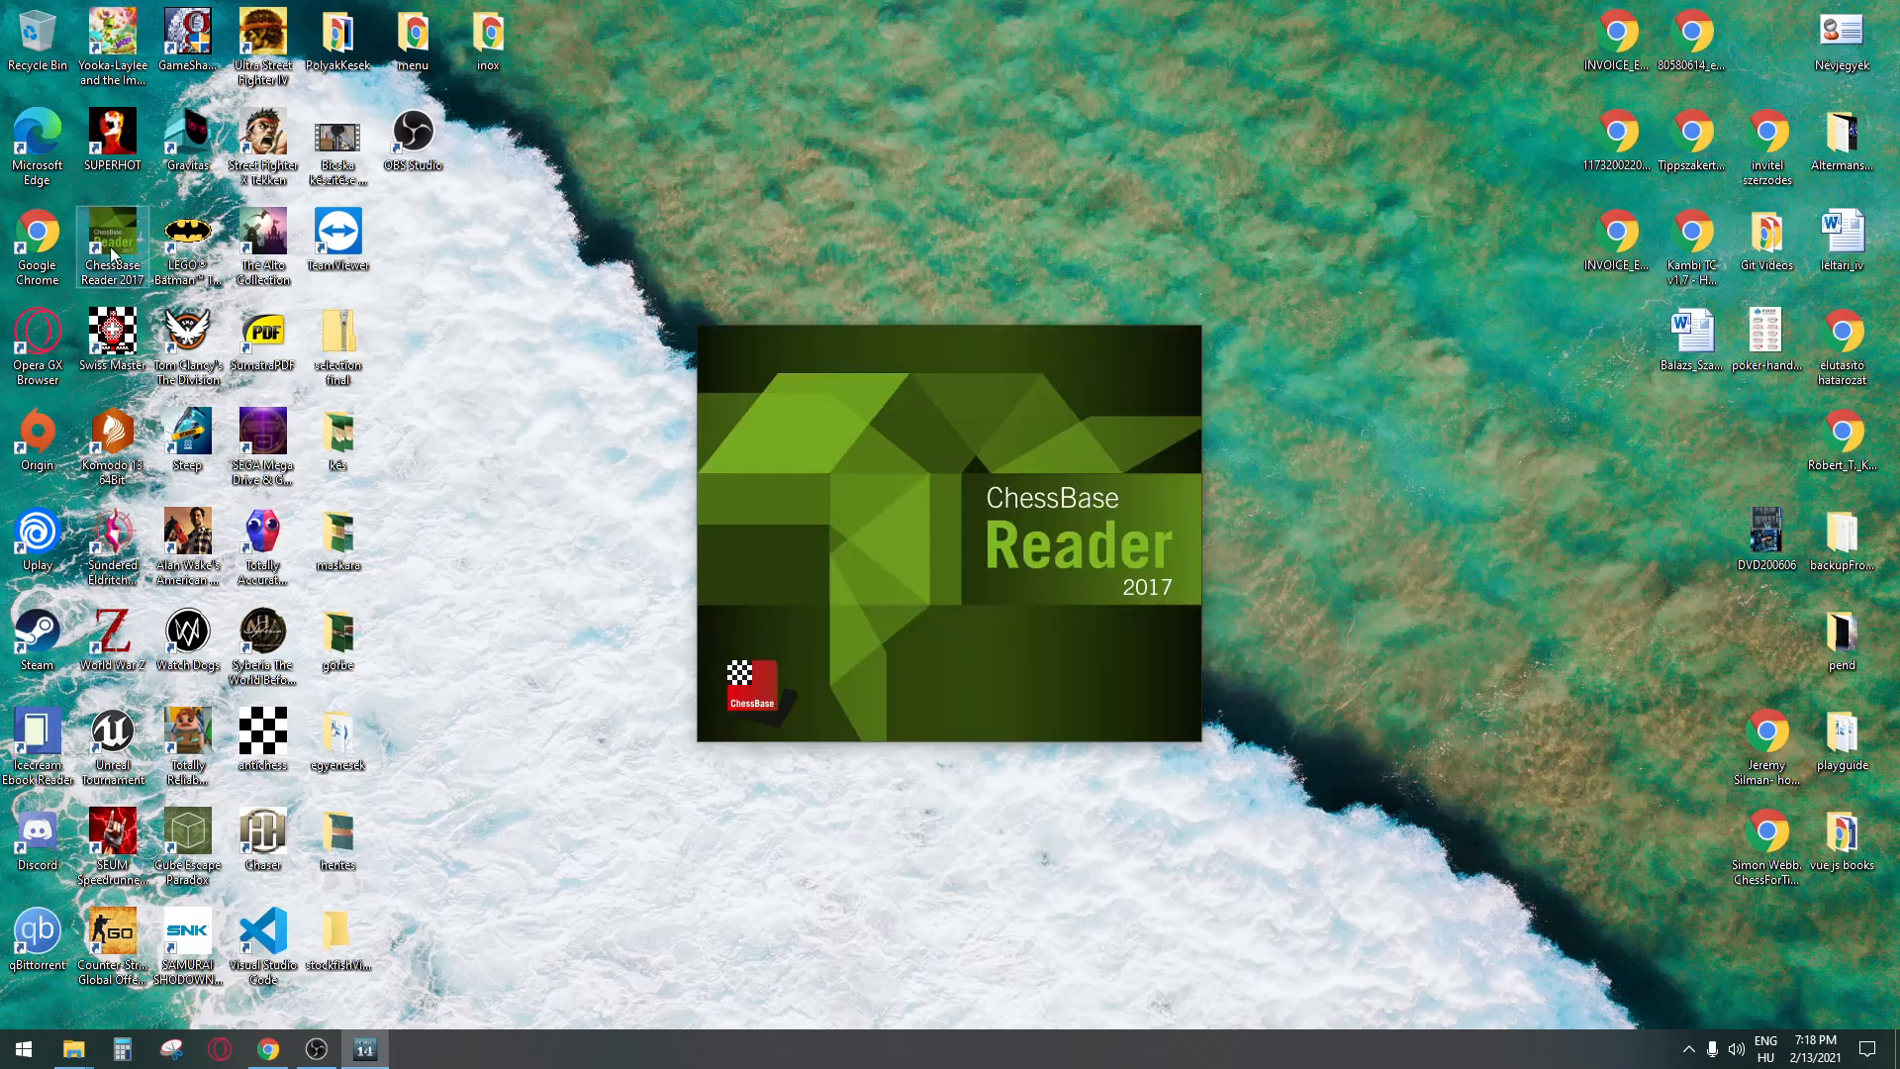
pyautogui.moveTo(526, 263)
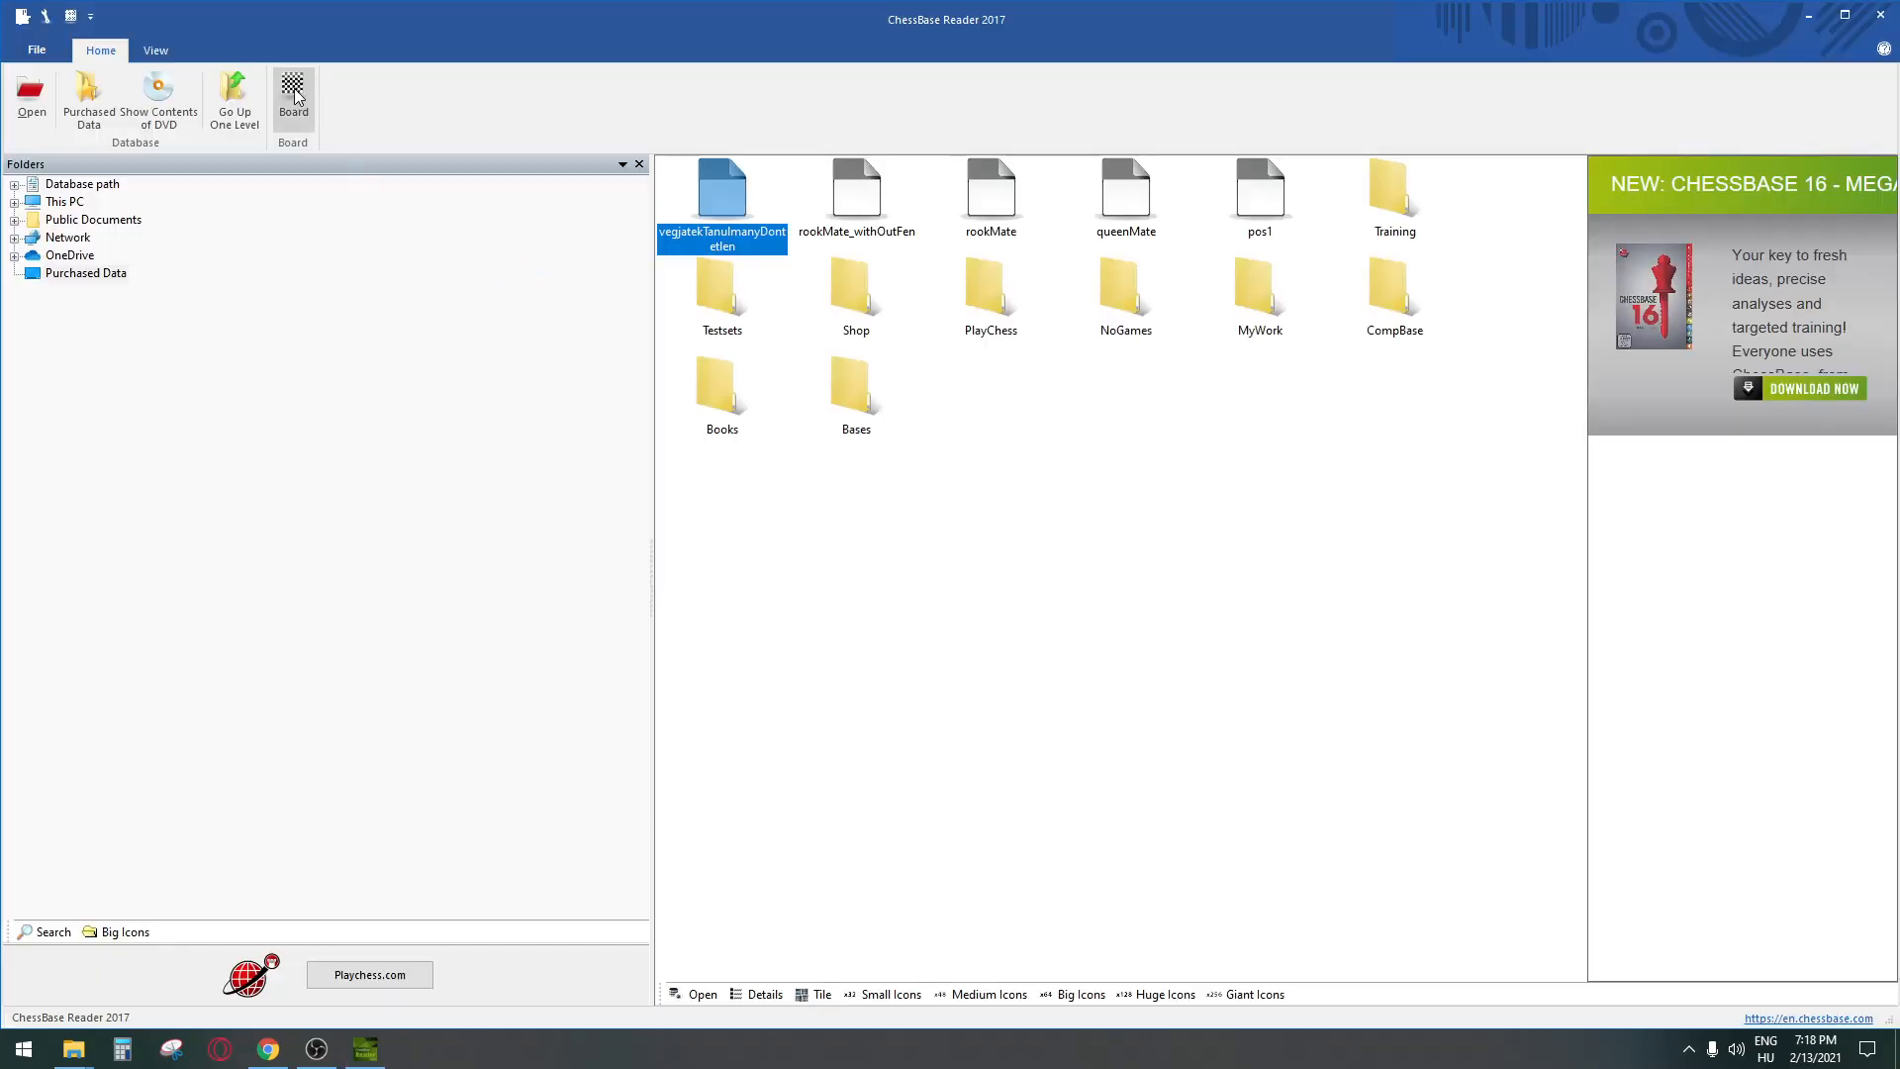
pyautogui.click(293, 99)
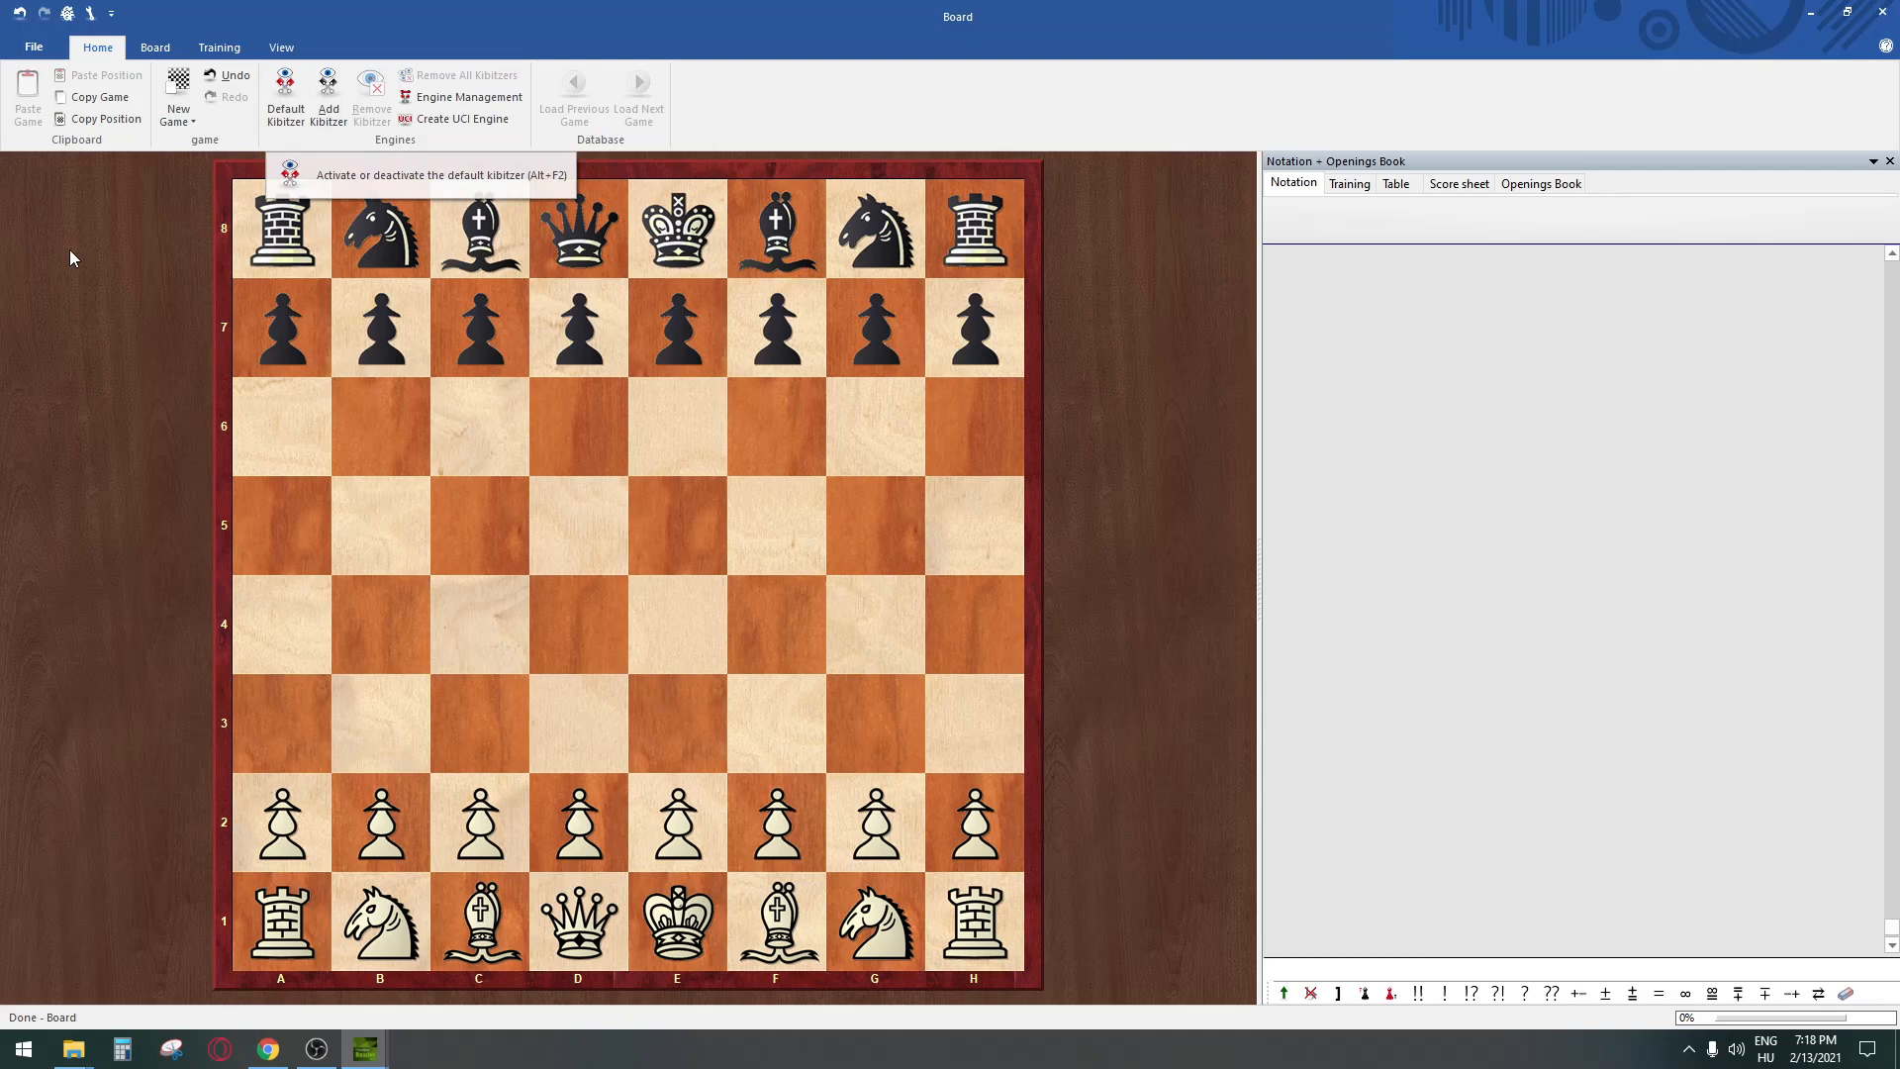
pyautogui.moveTo(451, 119)
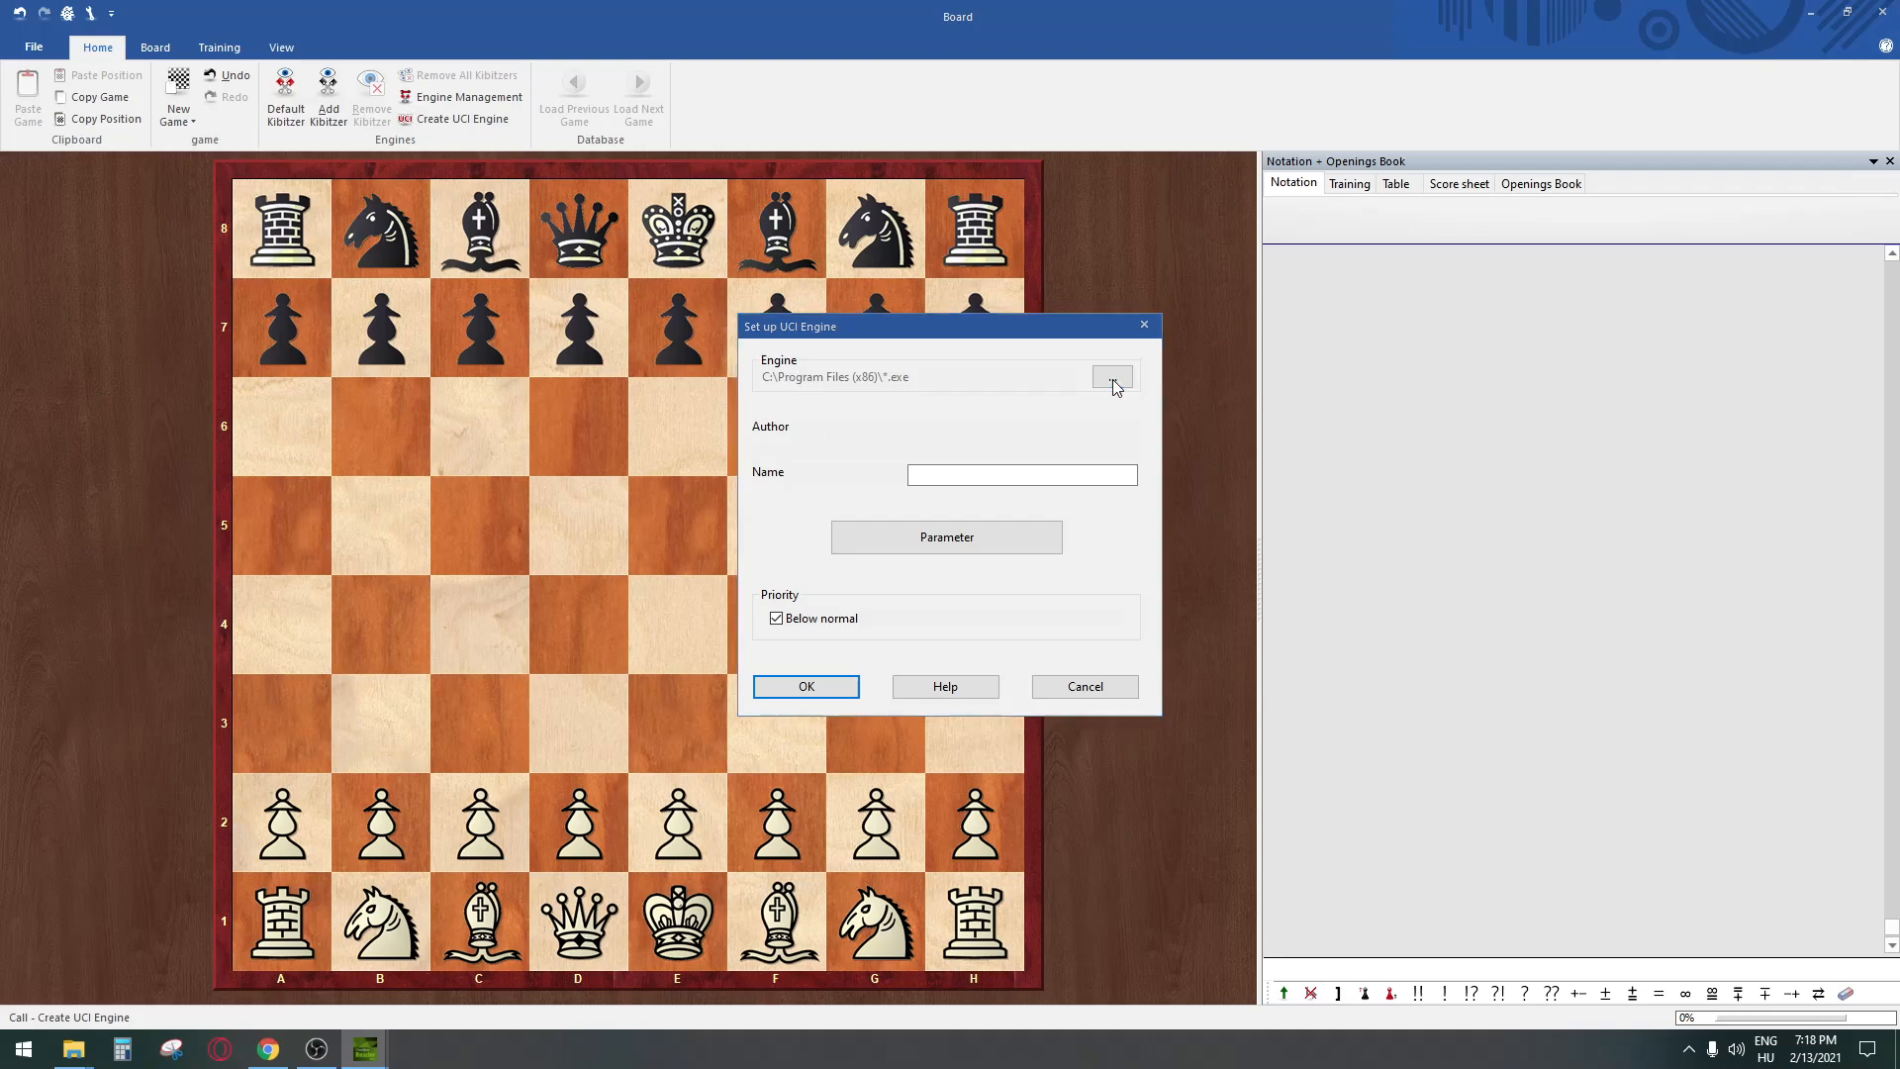
# Step: Point the new UCI engine at the Stockfish exe in stockfish_12_win_x64_modern and accept the already-exists warning
pyautogui.click(1110, 376)
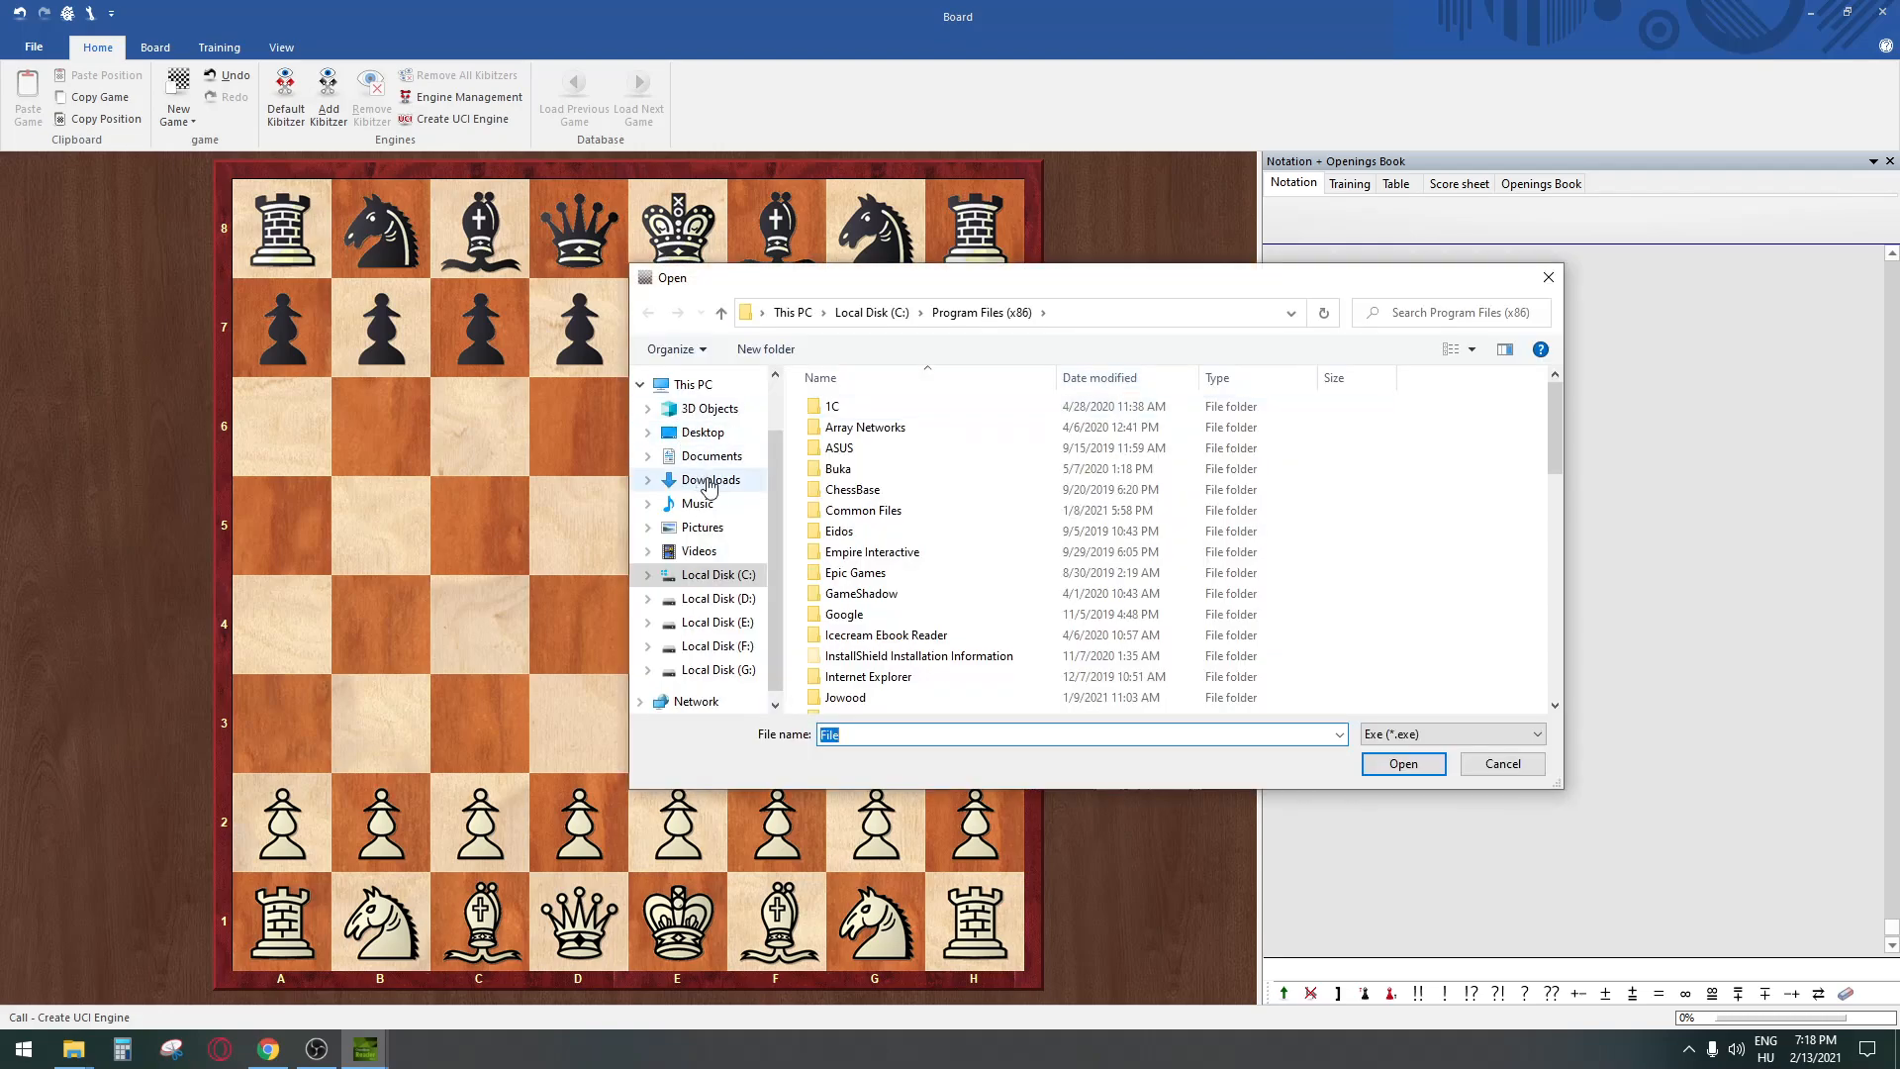
pyautogui.click(711, 479)
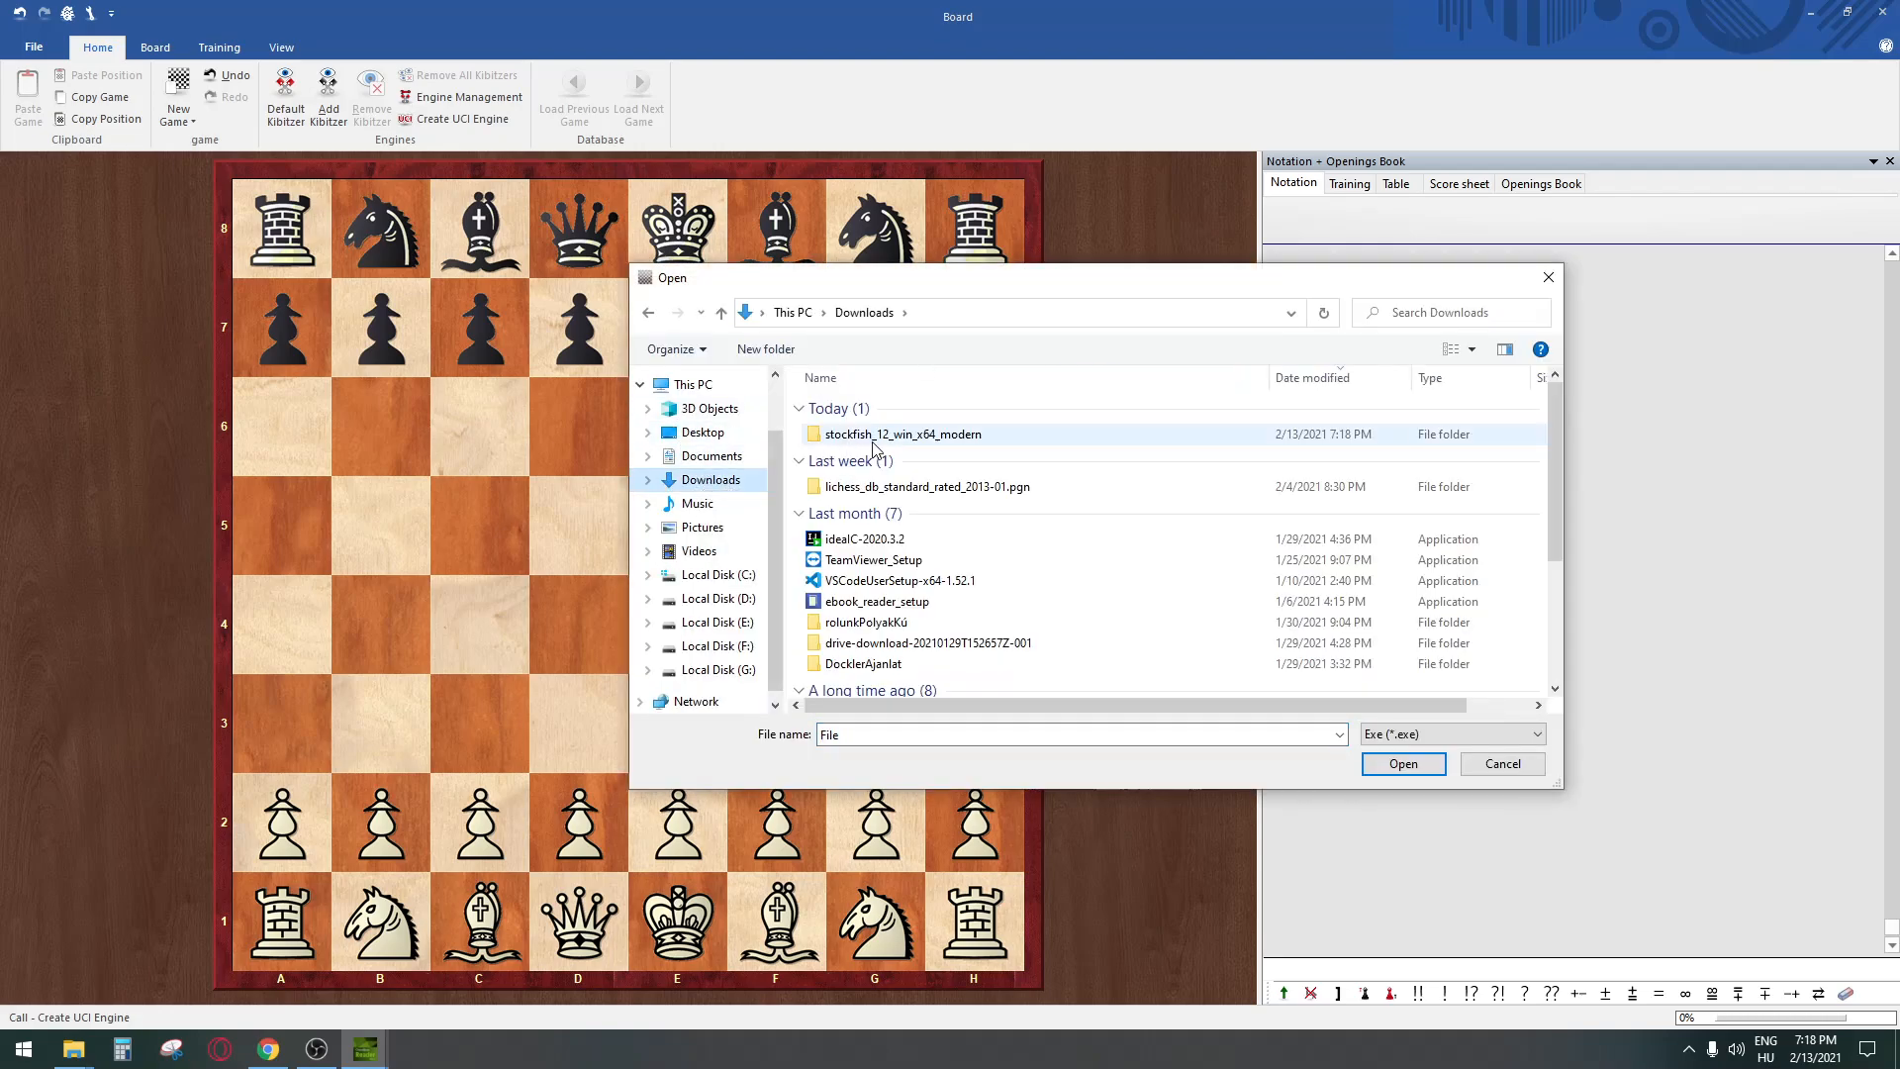
pyautogui.doubleClick(902, 433)
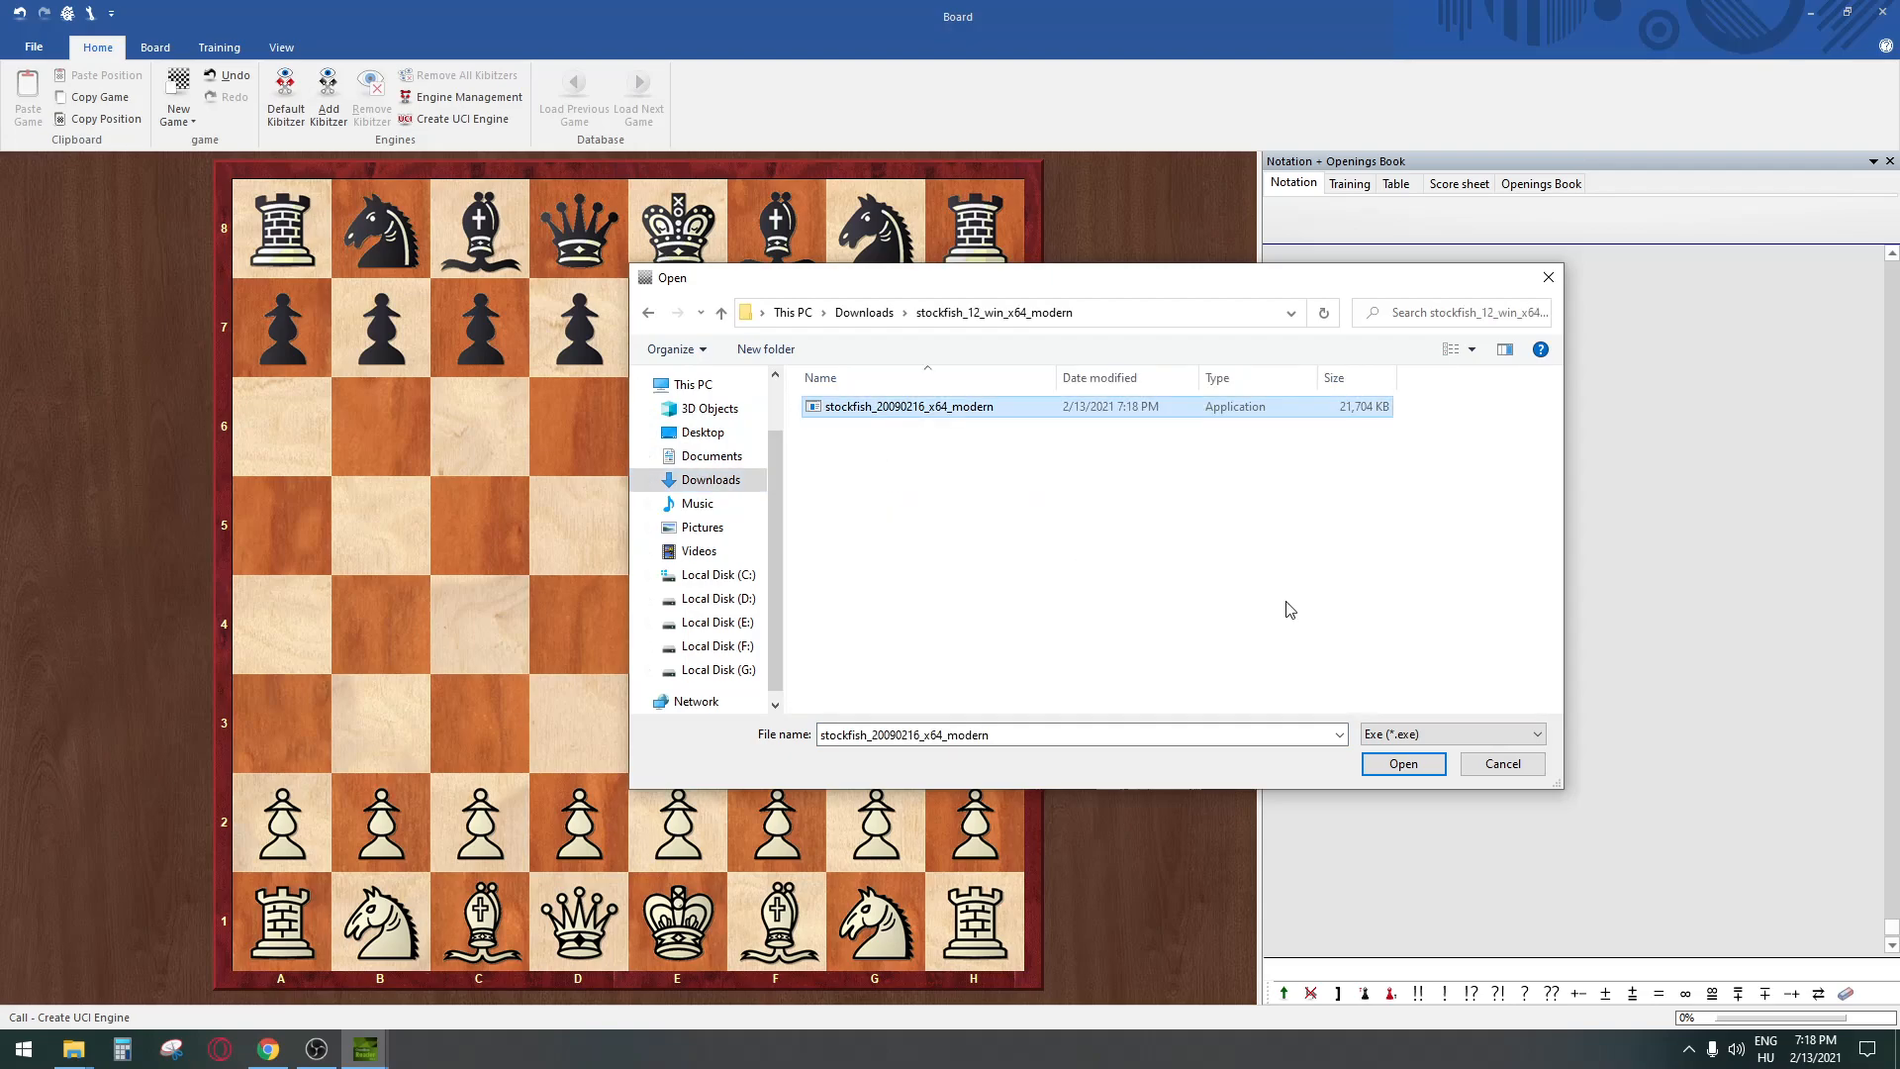
pyautogui.click(1401, 764)
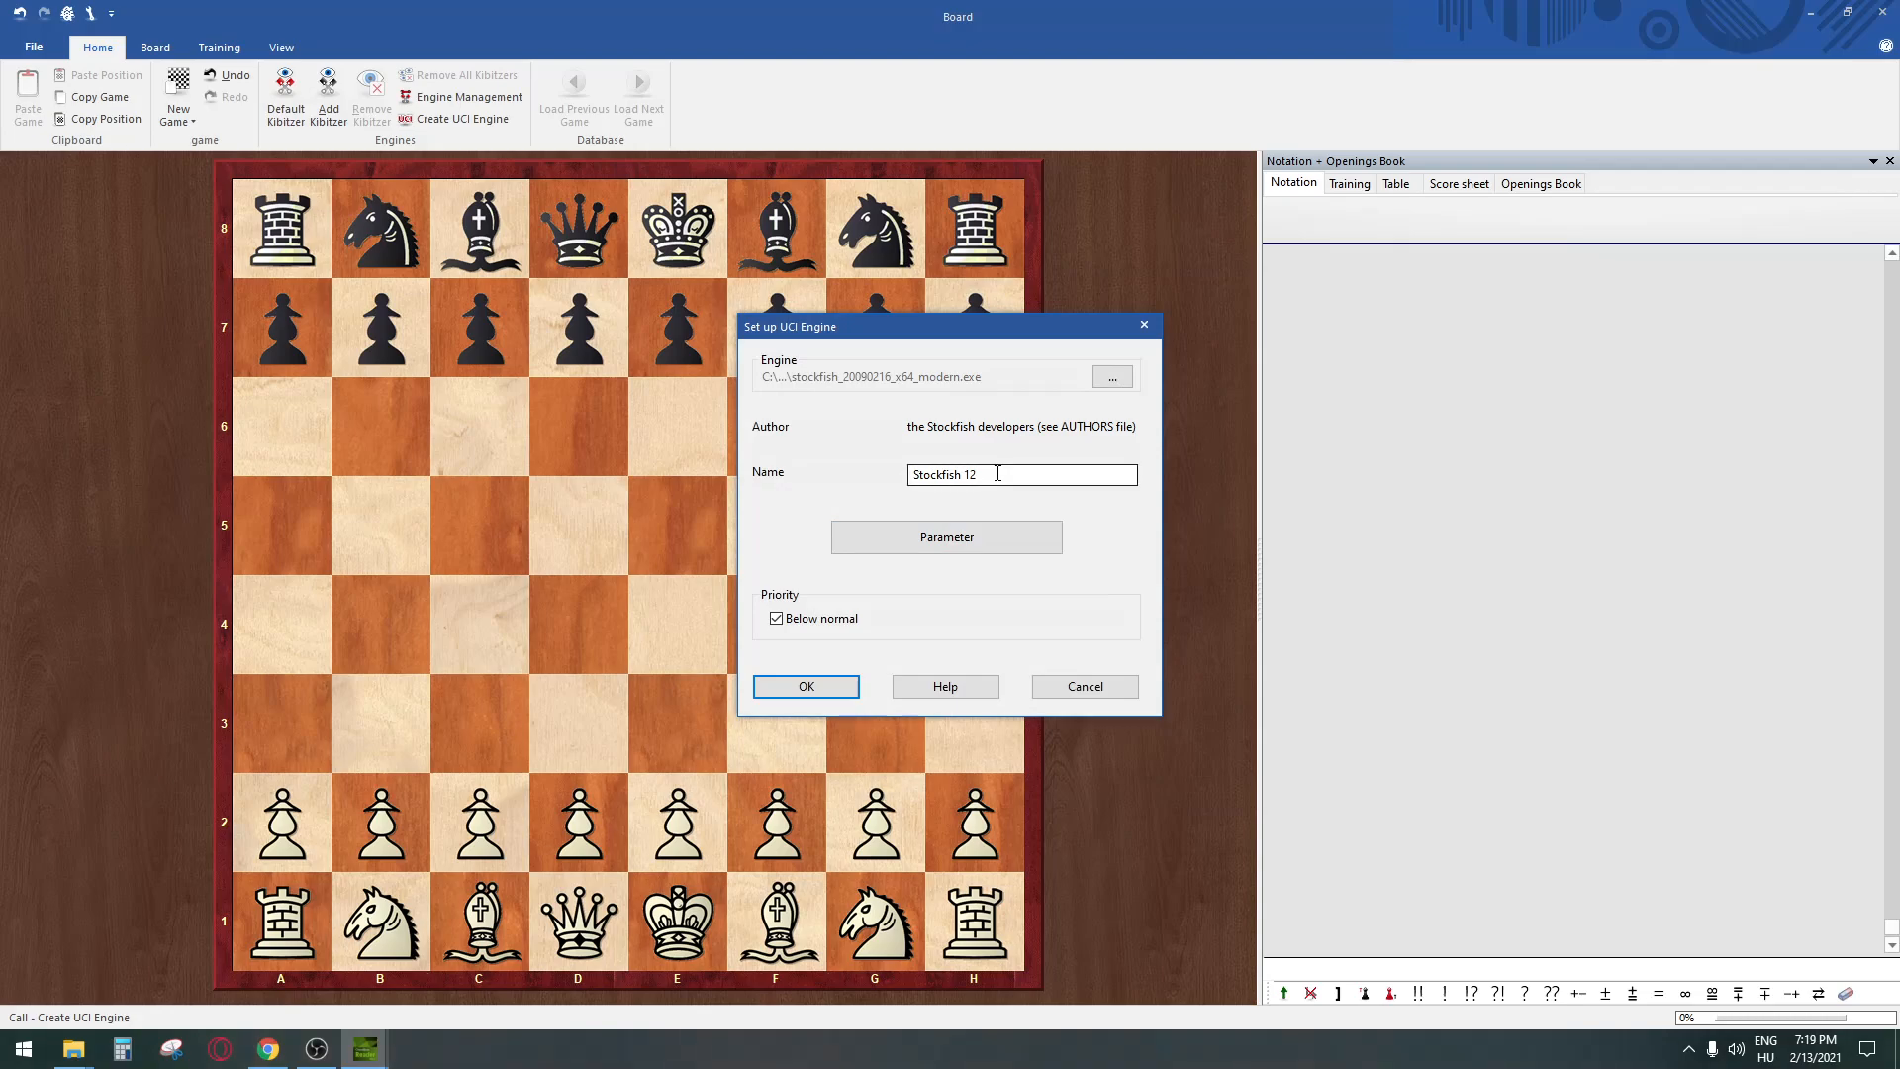
pyautogui.click(806, 687)
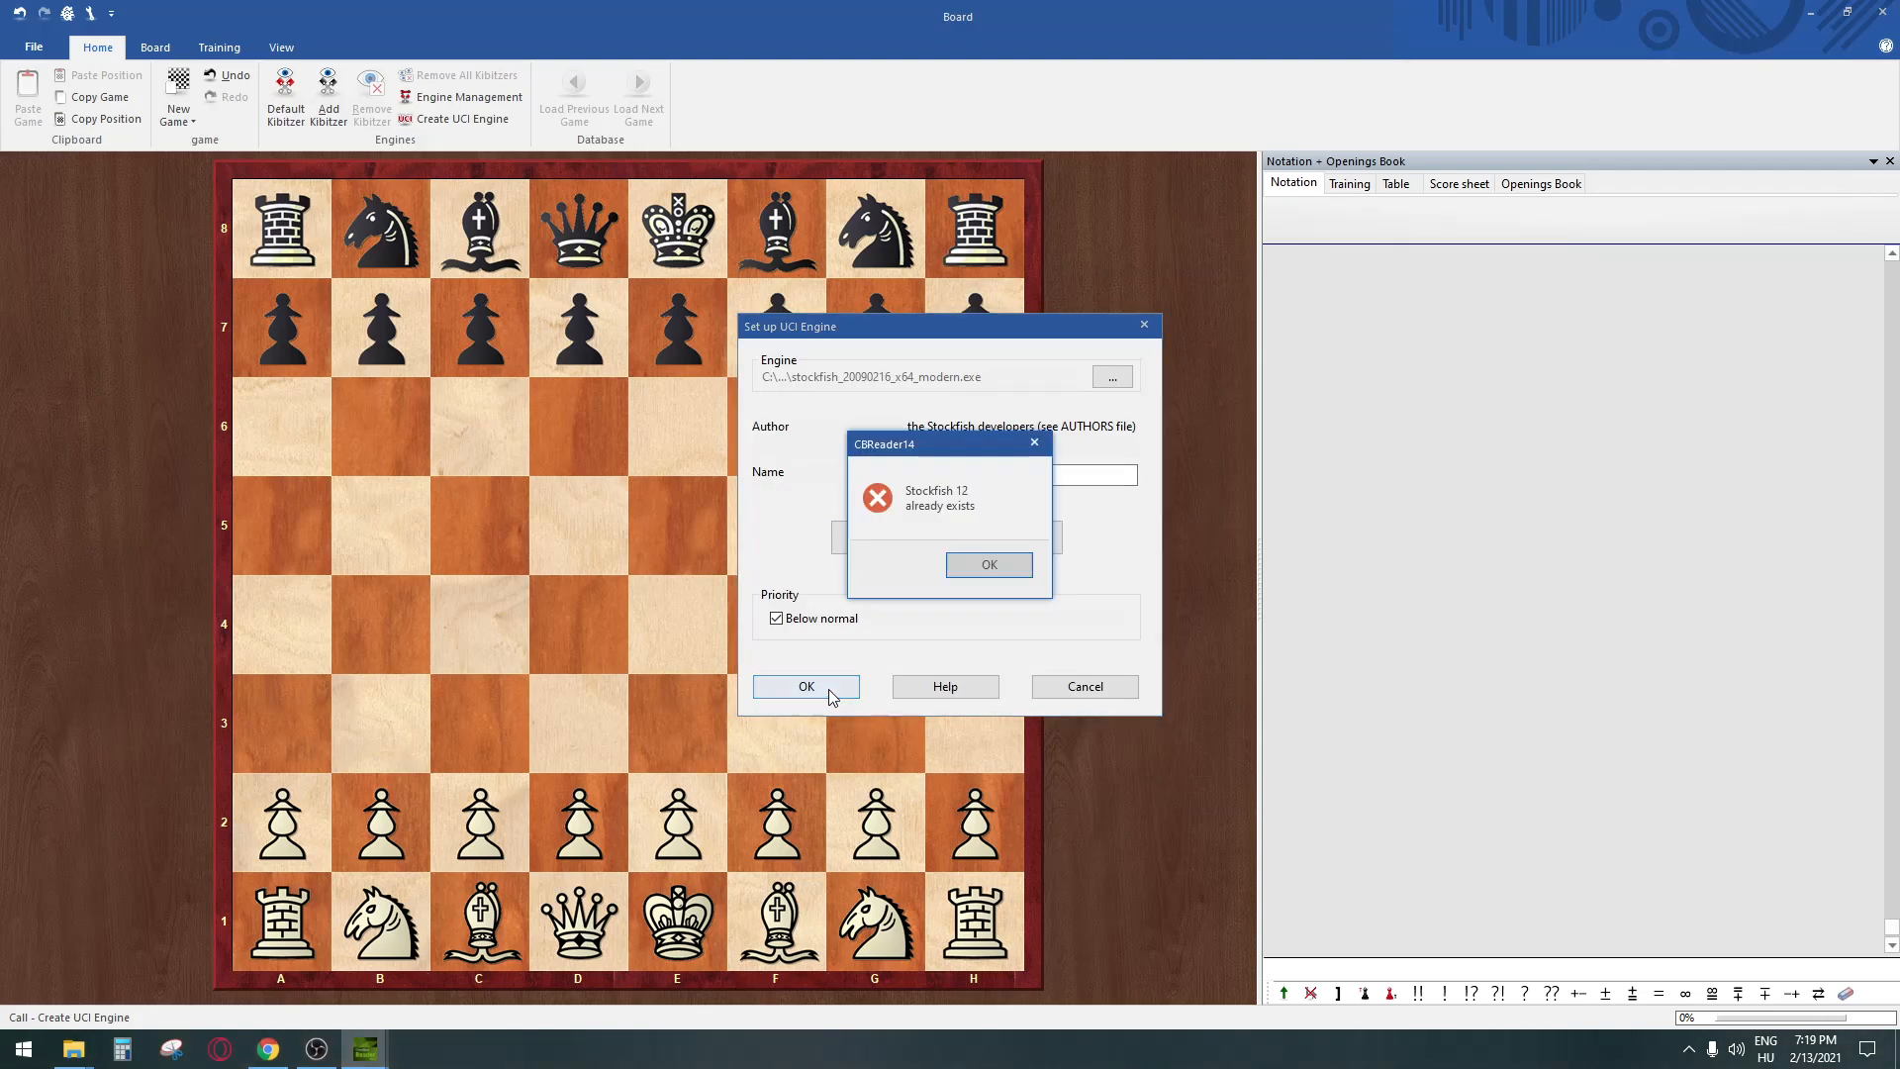
pyautogui.click(988, 564)
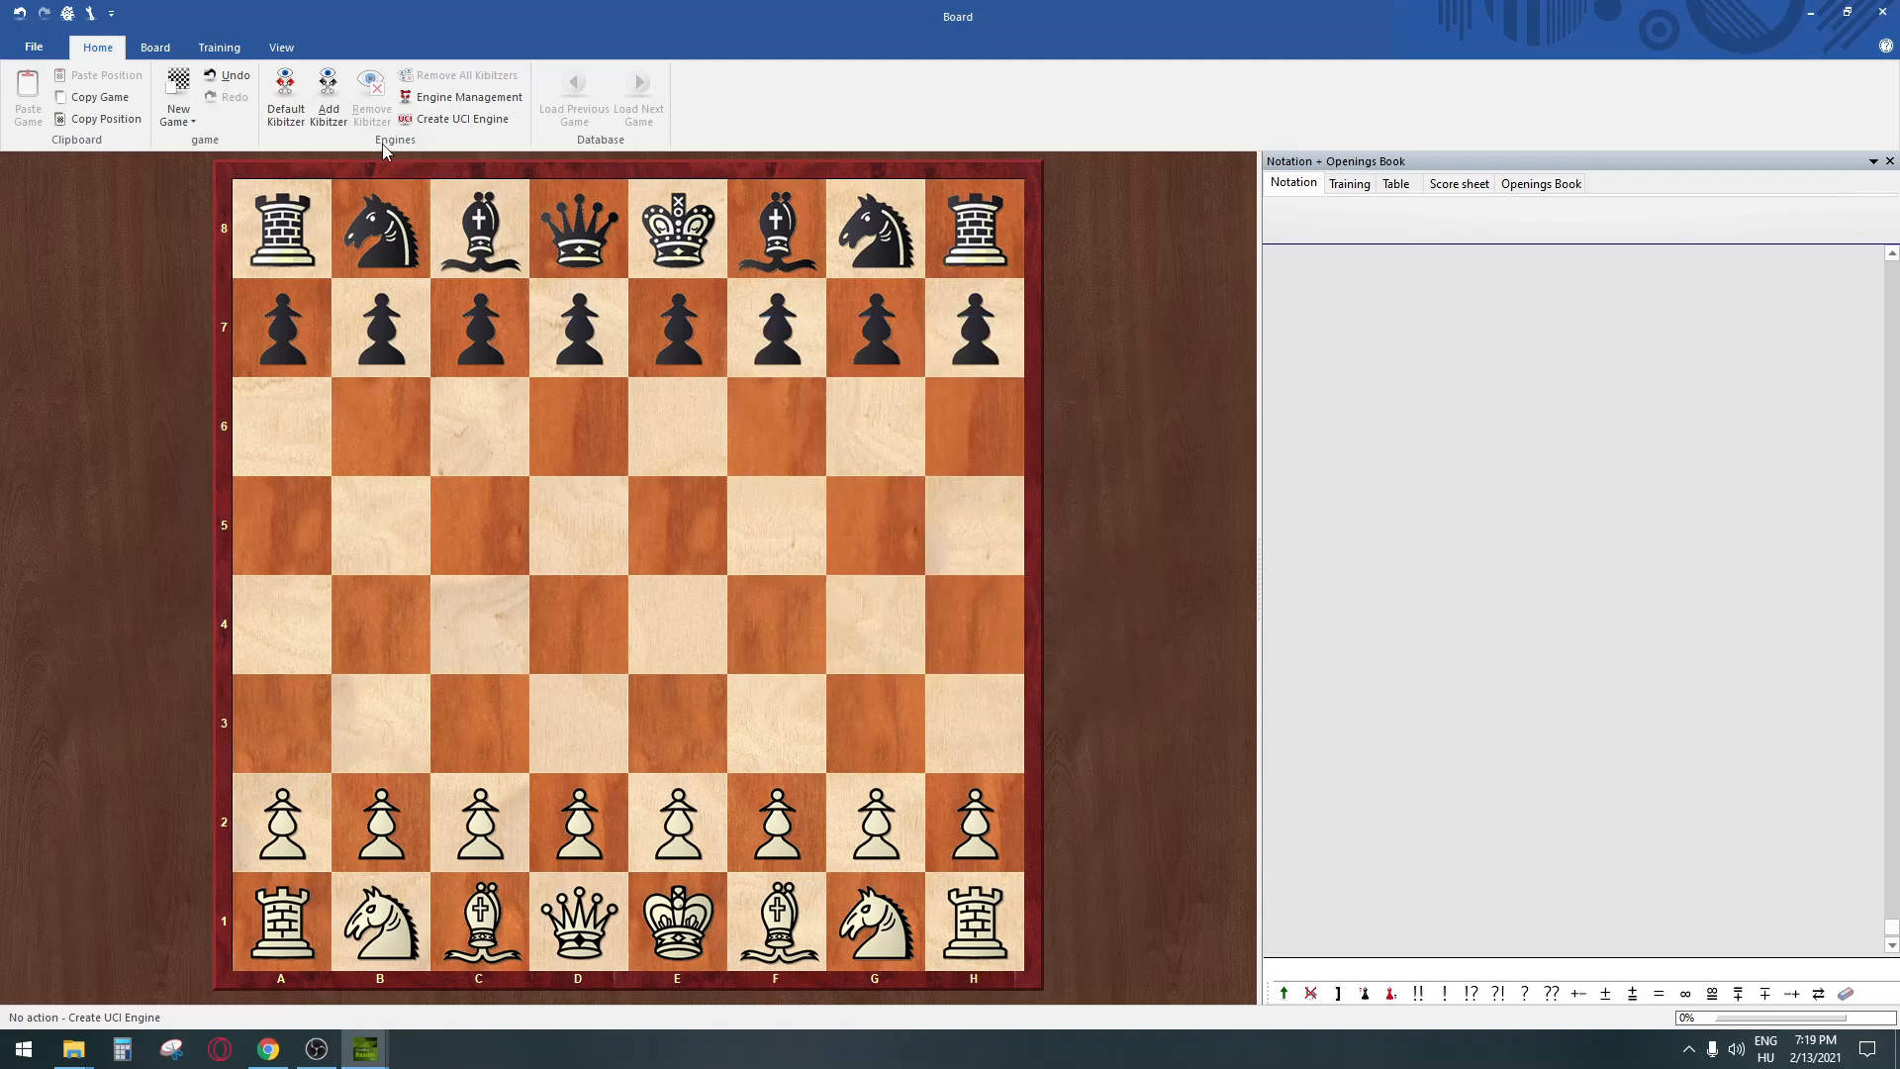
# Step: Add Stockfish 12 from the Load engine list as the board's kibitzer
pyautogui.click(326, 84)
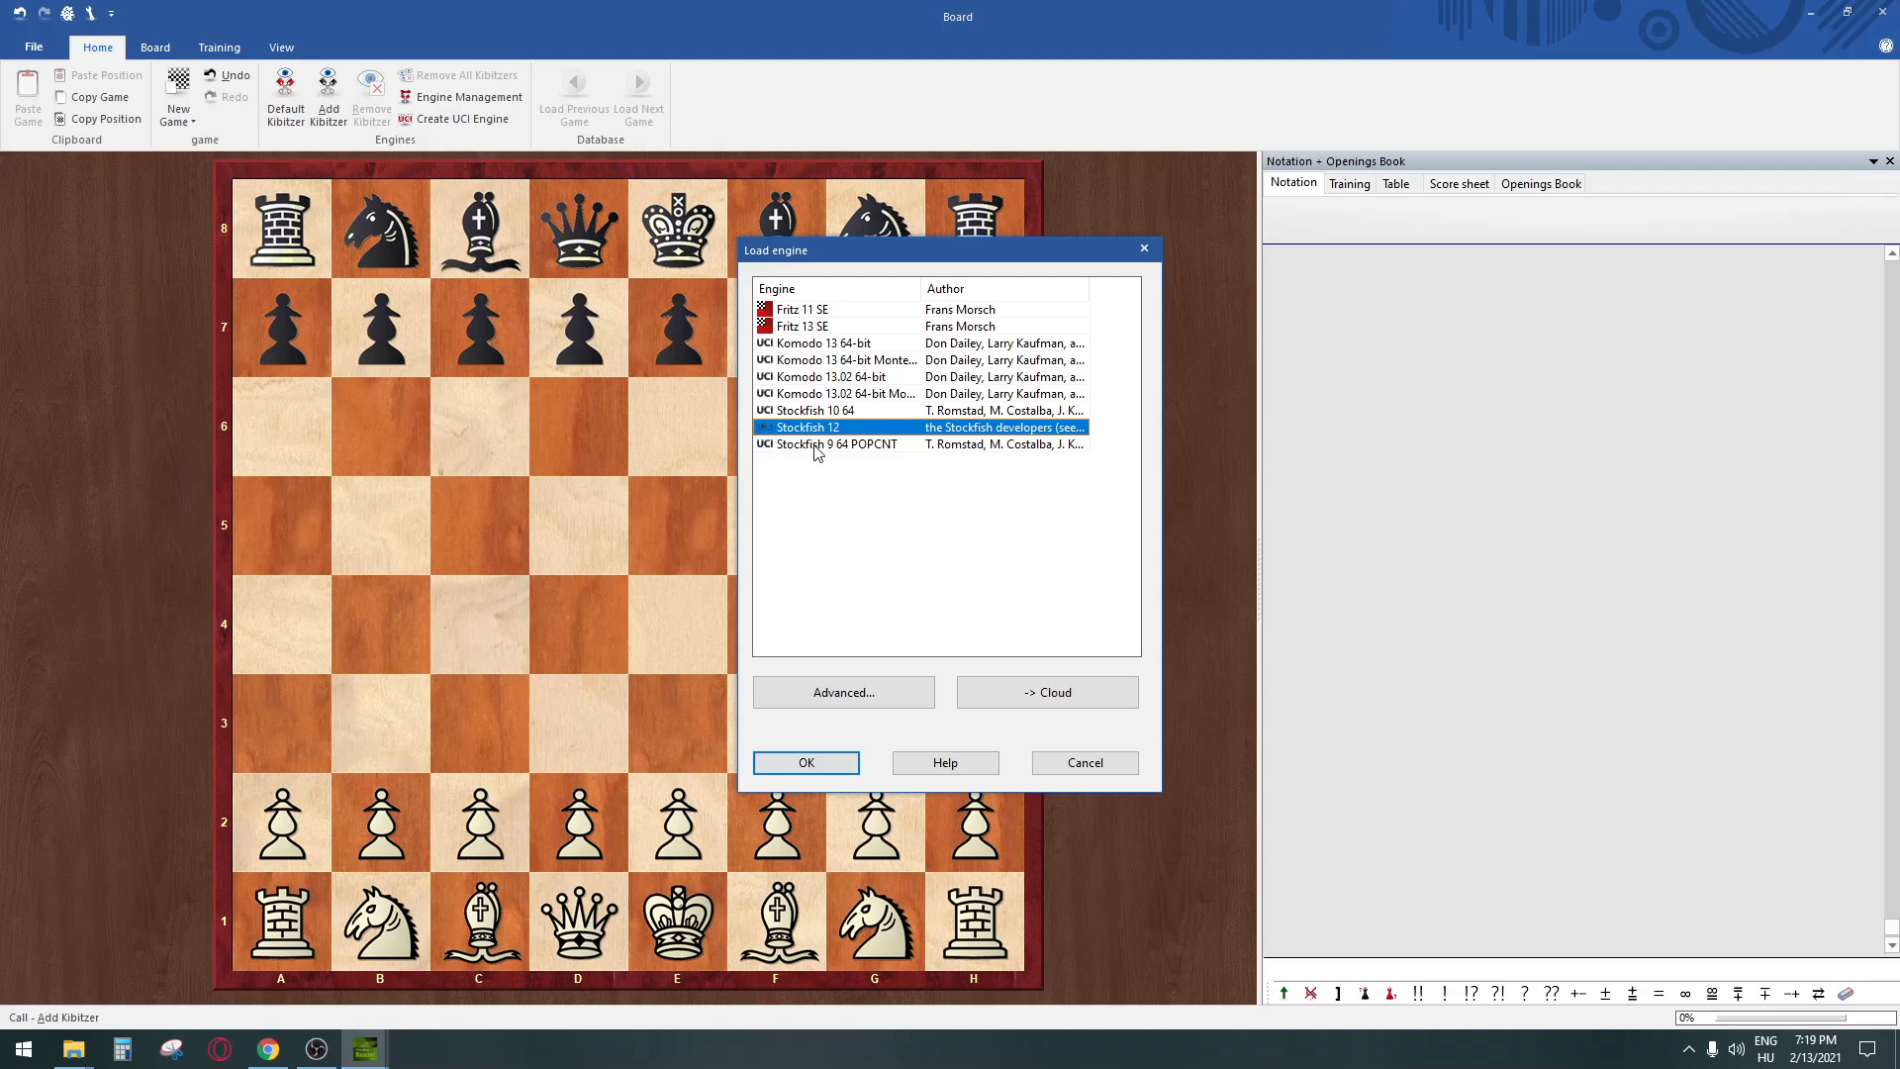
pyautogui.click(805, 762)
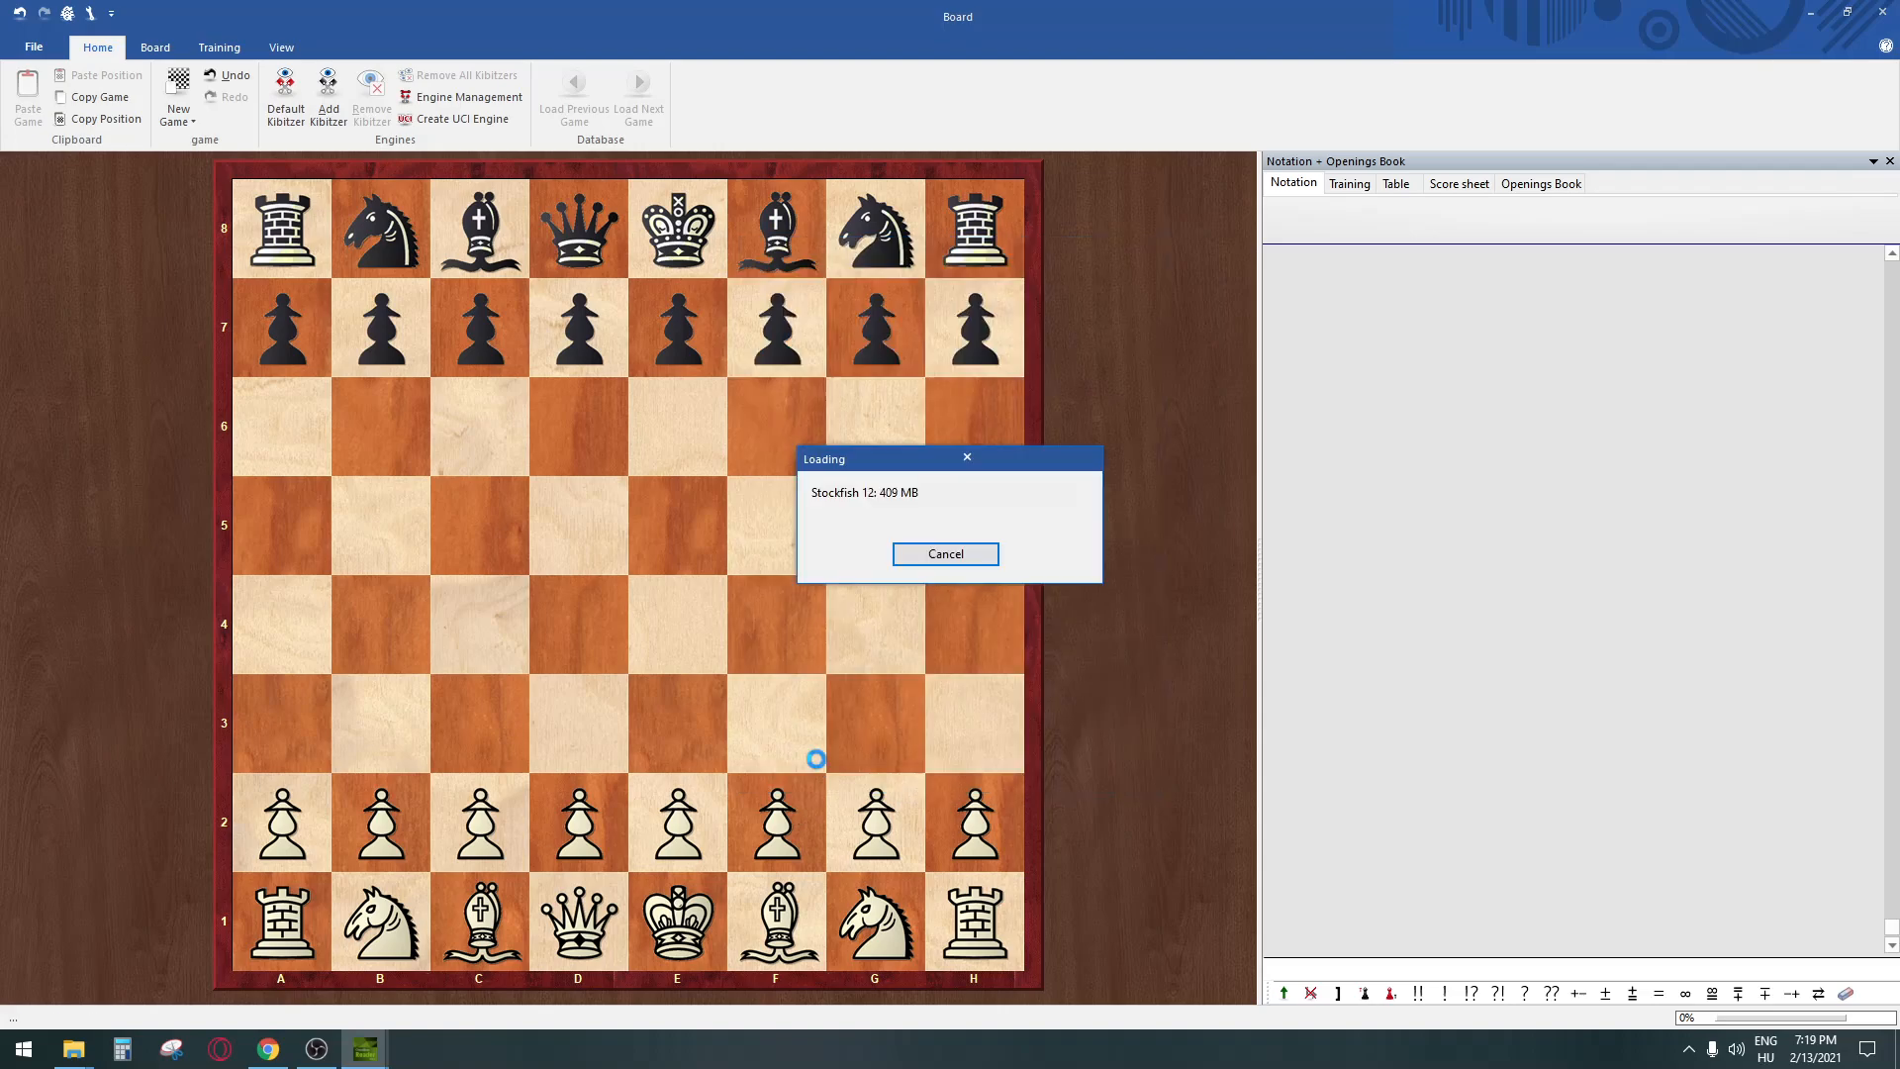